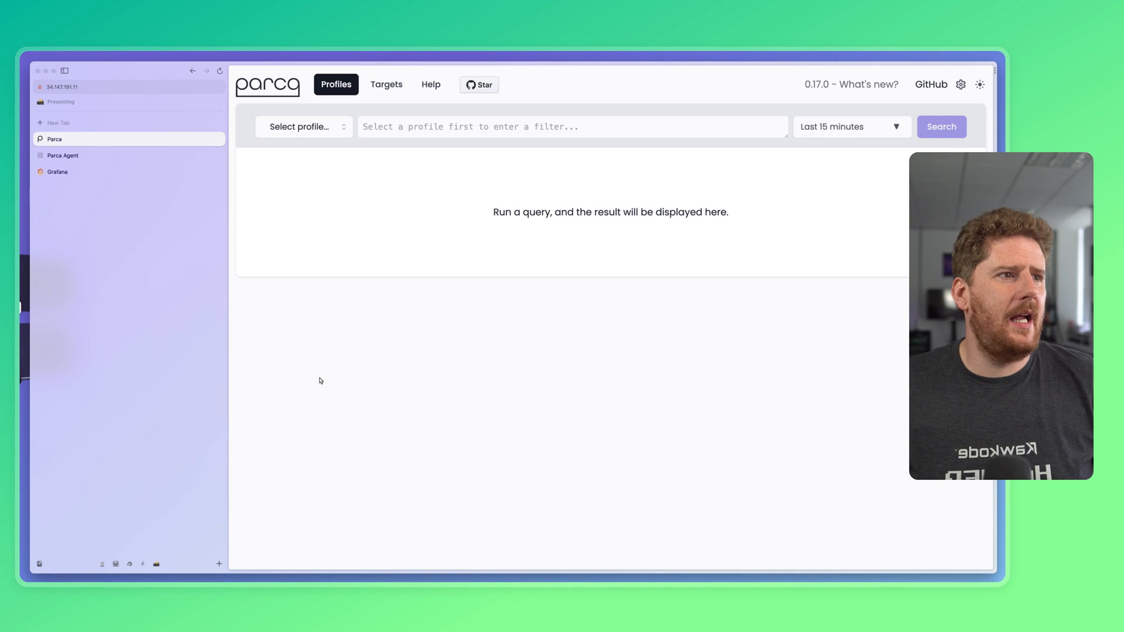
{"action": "mouse_move", "coordinate": [300, 276]}
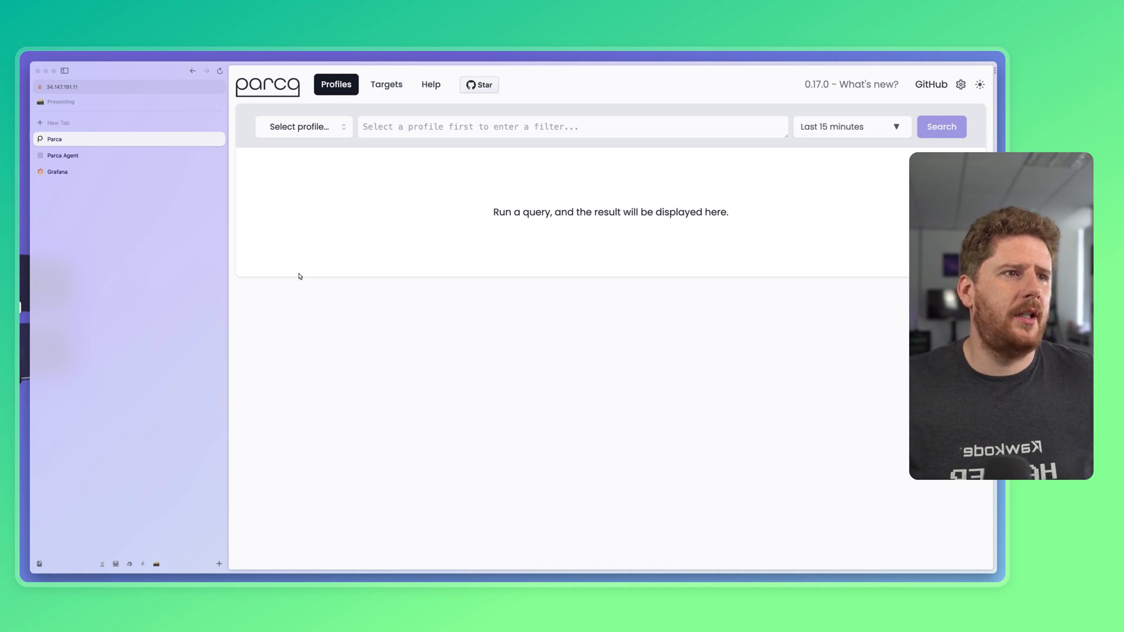
{"action": "mouse_move", "coordinate": [379, 112]}
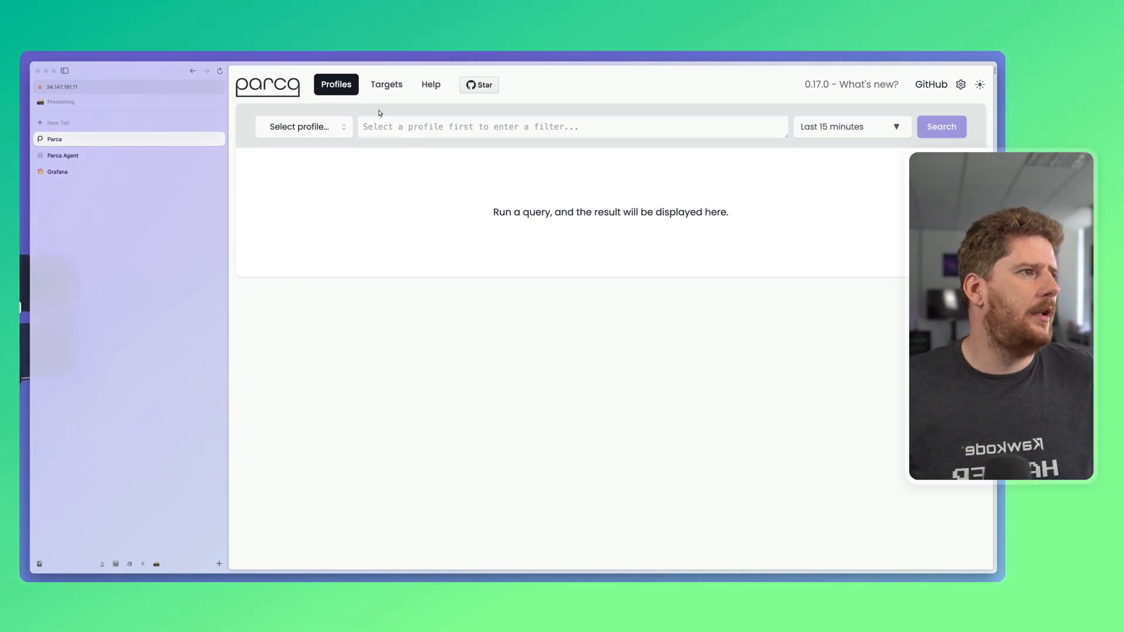
Go to the Parca Agent status page showing the active CPU profiler.
{"action": "left_click", "coordinate": [386, 84]}
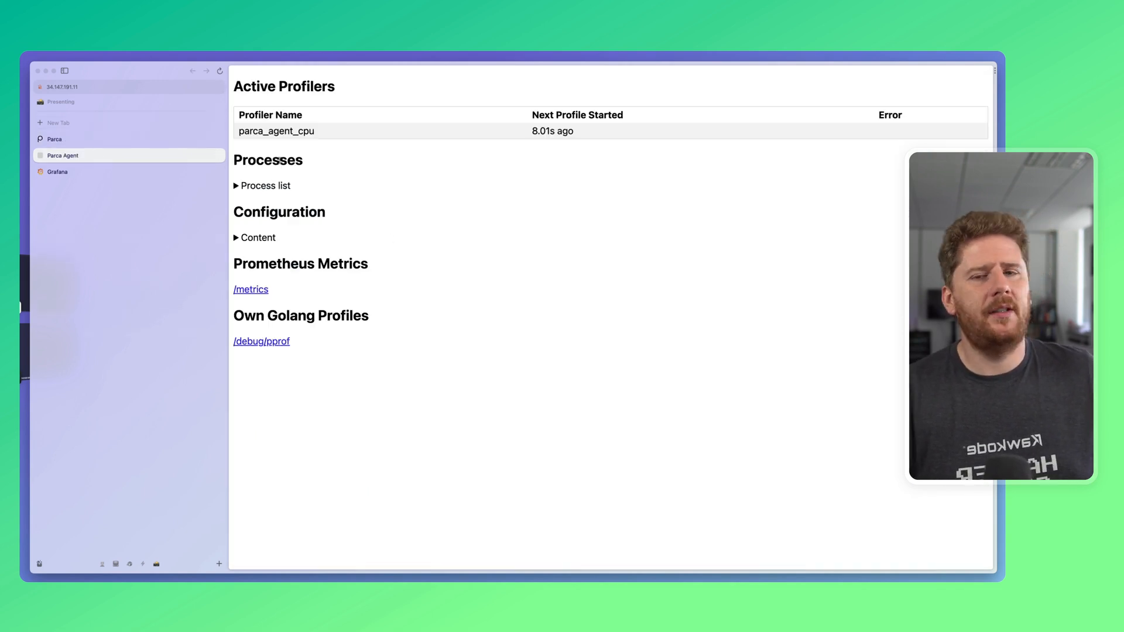
Expand the process list and find the parca-agent, grafana and million-dollar-app processes.
{"action": "double_click", "coordinate": [276, 131]}
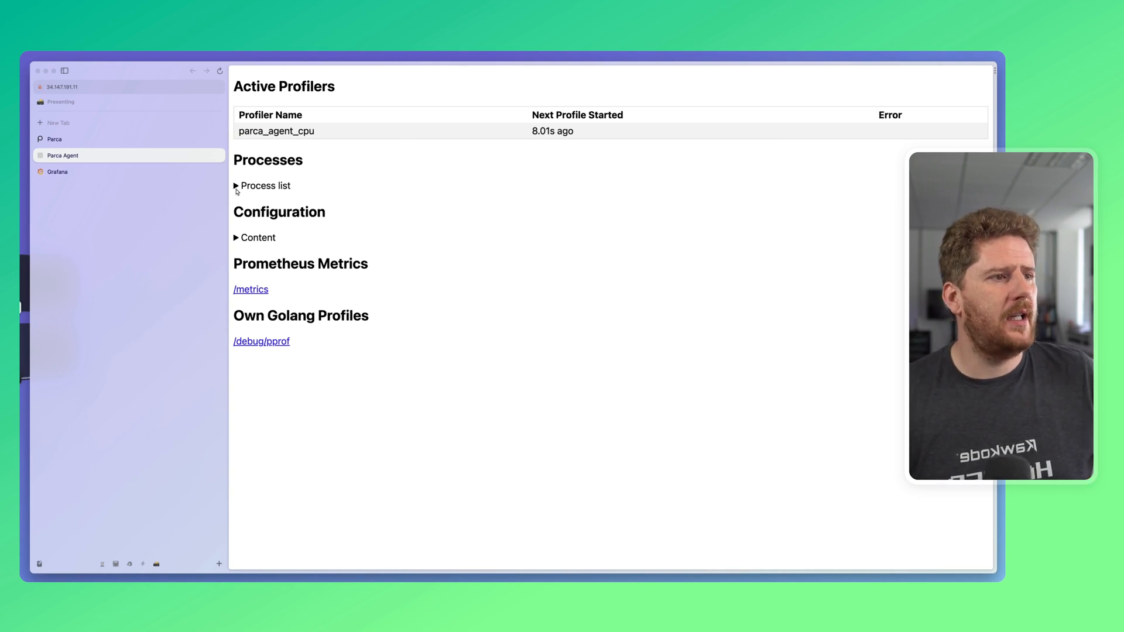
{"action": "left_click", "coordinate": [237, 185]}
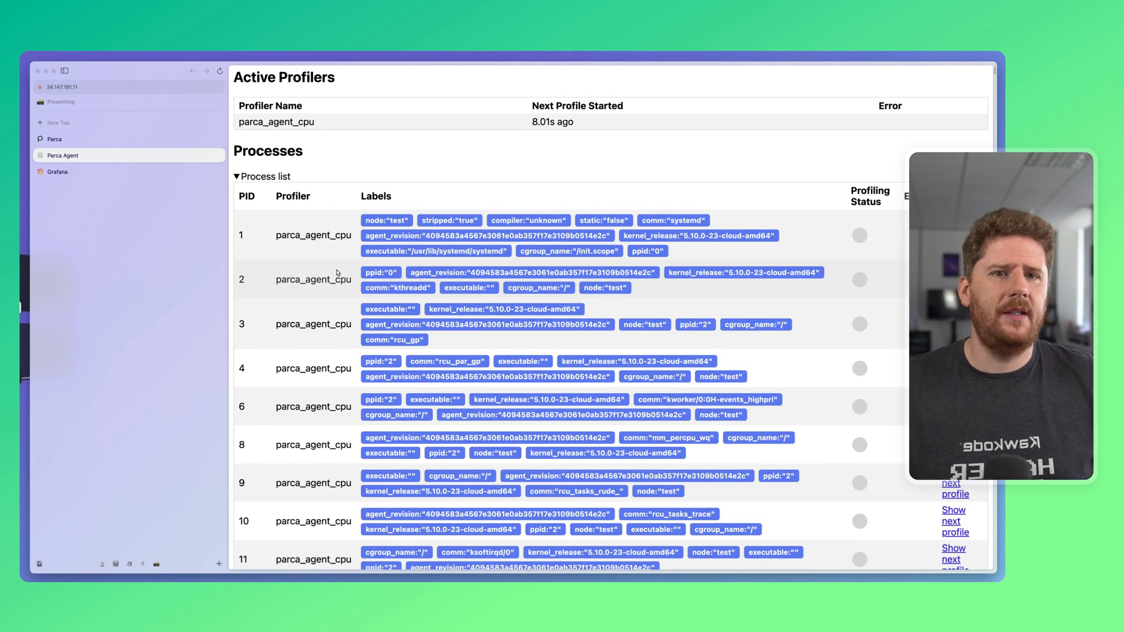
{"action": "type", "text": "parca-age"}
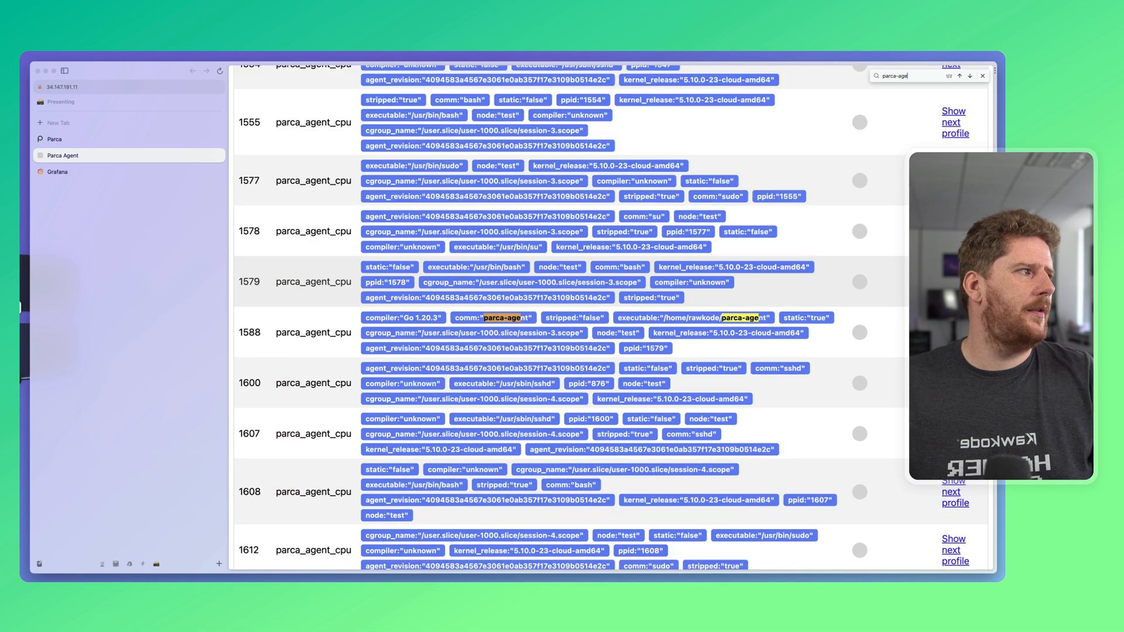
{"action": "type", "text": "grafan"}
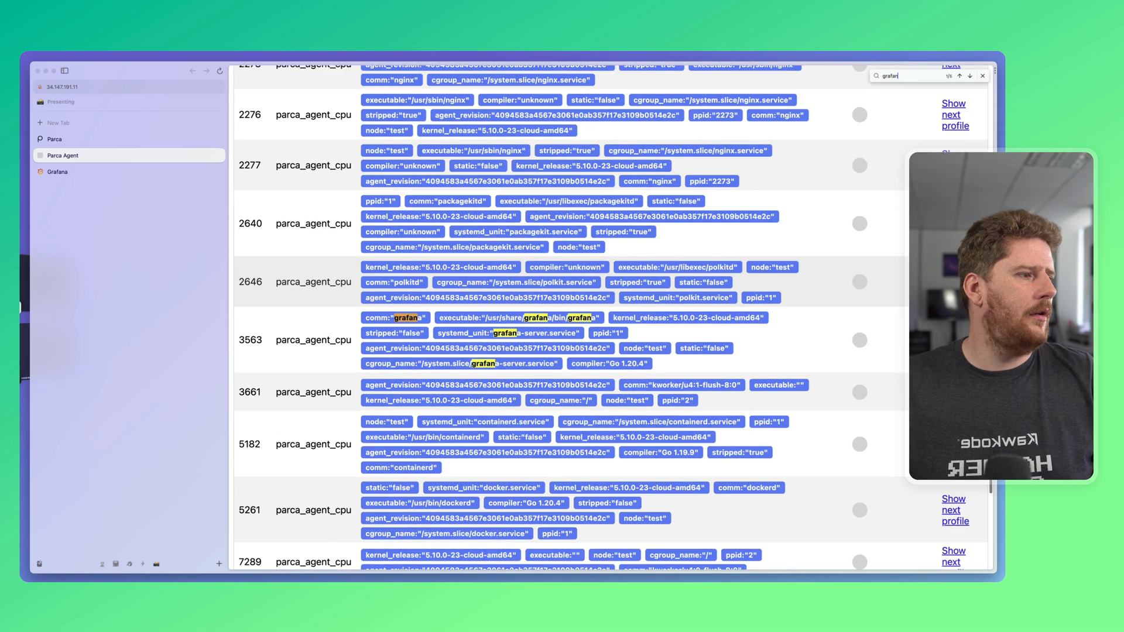
{"action": "type", "text": "million"}
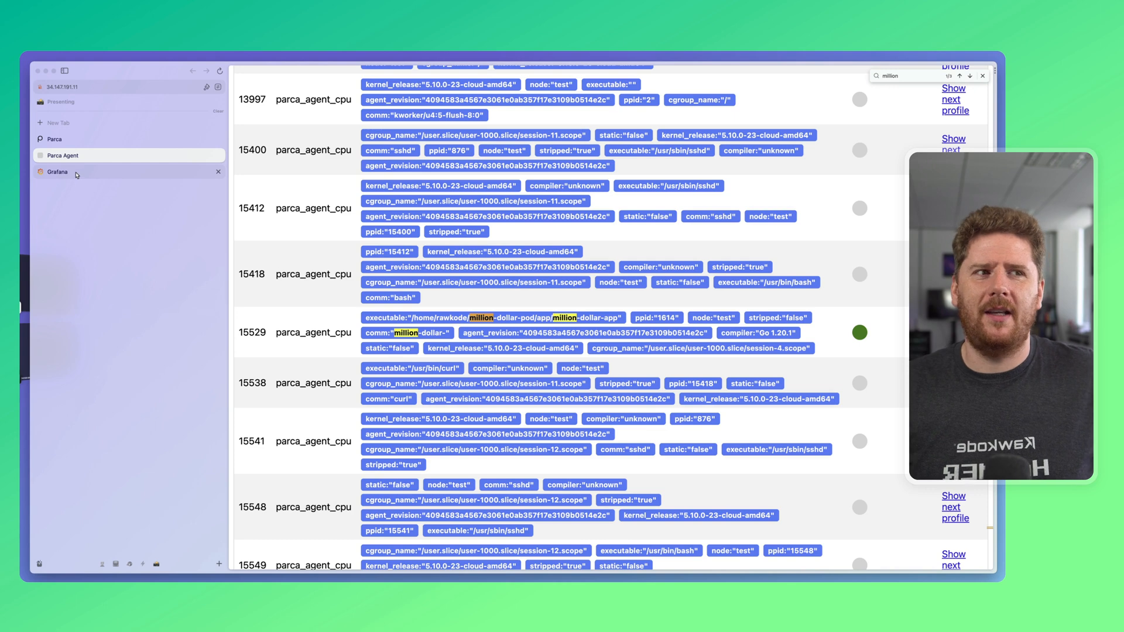
{"action": "mouse_move", "coordinate": [77, 174]}
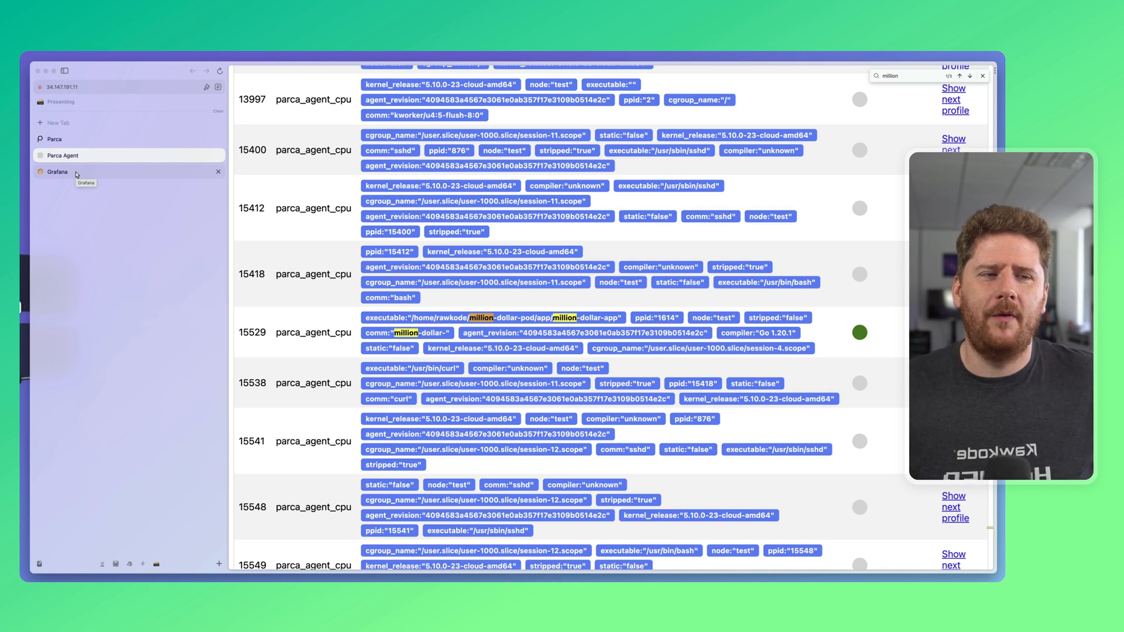
Switch to Grafana and navigate to Administration > Data sources.
{"action": "left_click", "coordinate": [56, 172]}
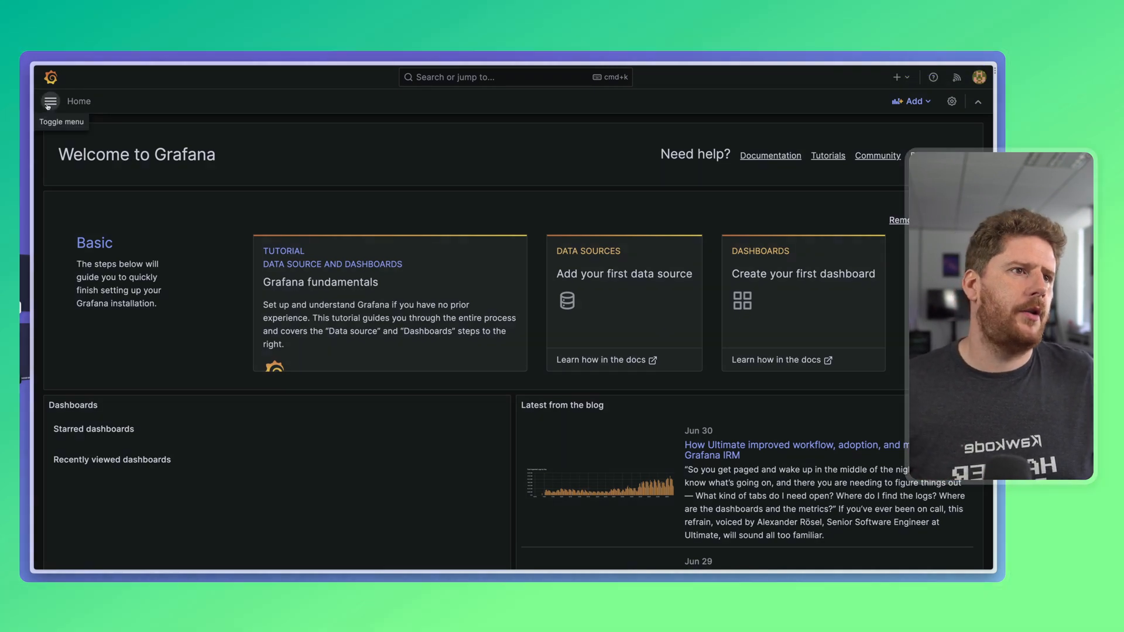
{"action": "left_click", "coordinate": [51, 101]}
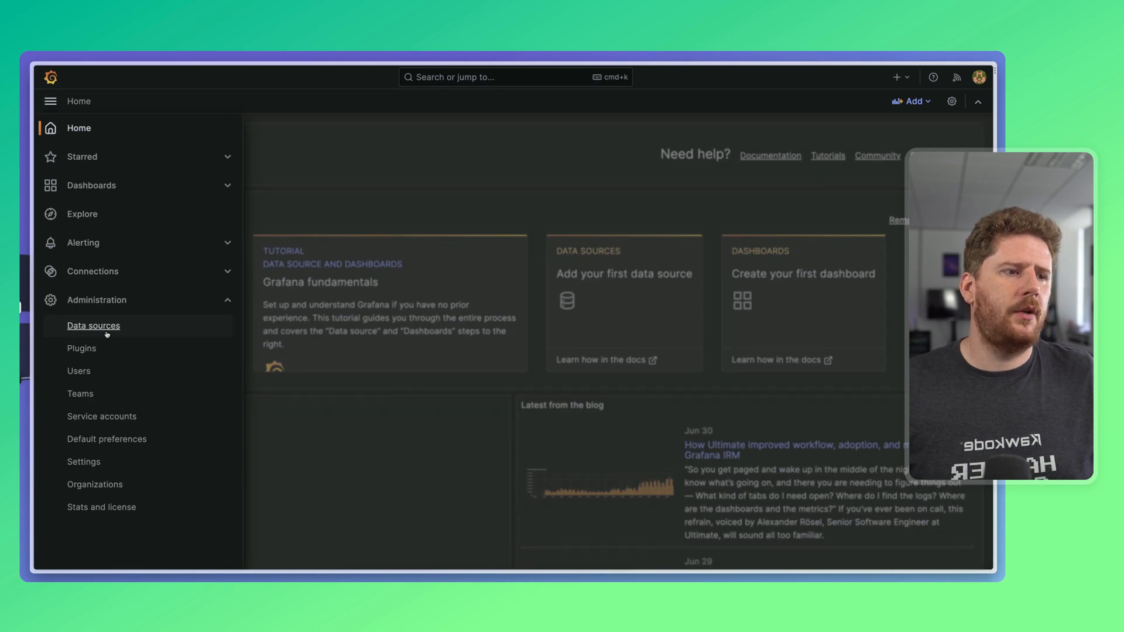
{"action": "left_click", "coordinate": [93, 325]}
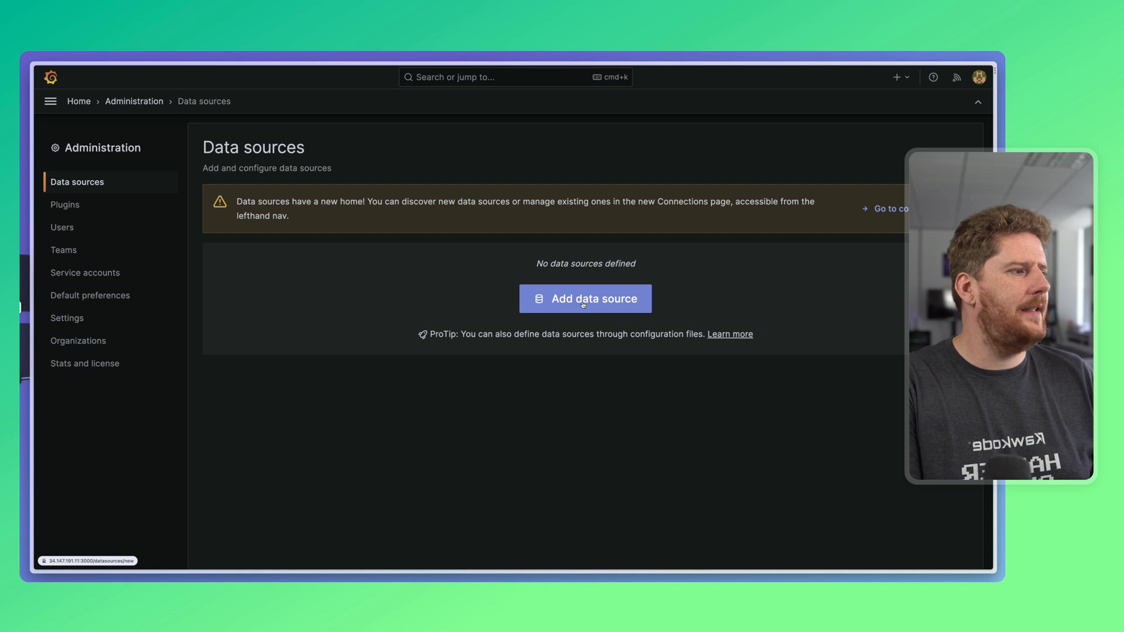
Add a new data source and filter the catalog to the Parca type.
{"action": "left_click", "coordinate": [585, 298]}
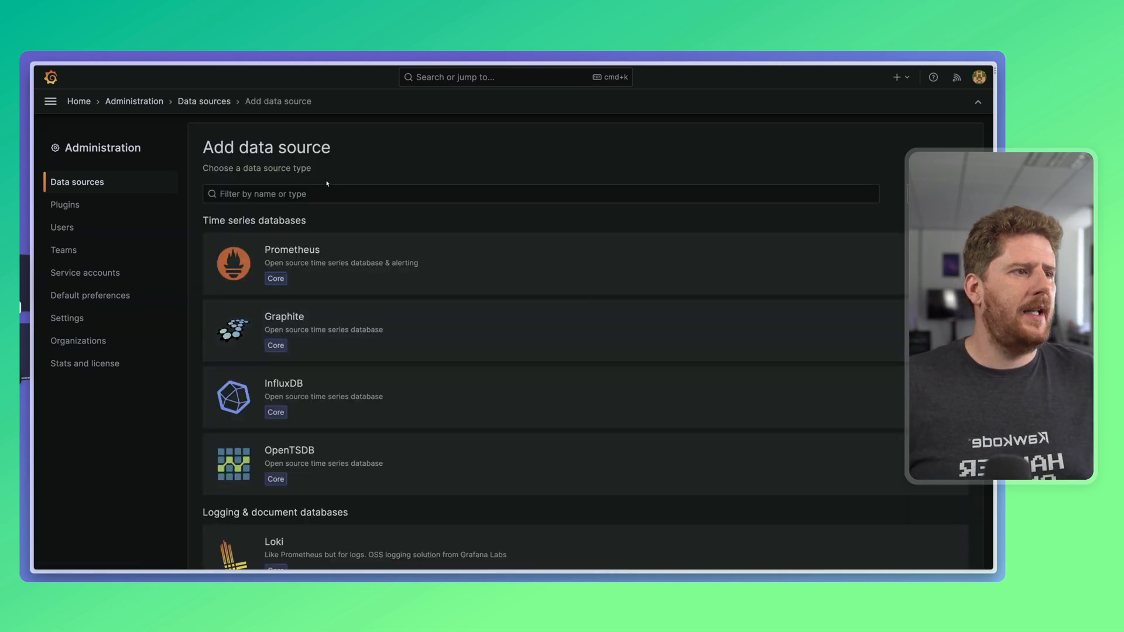
{"action": "type", "text": "parca"}
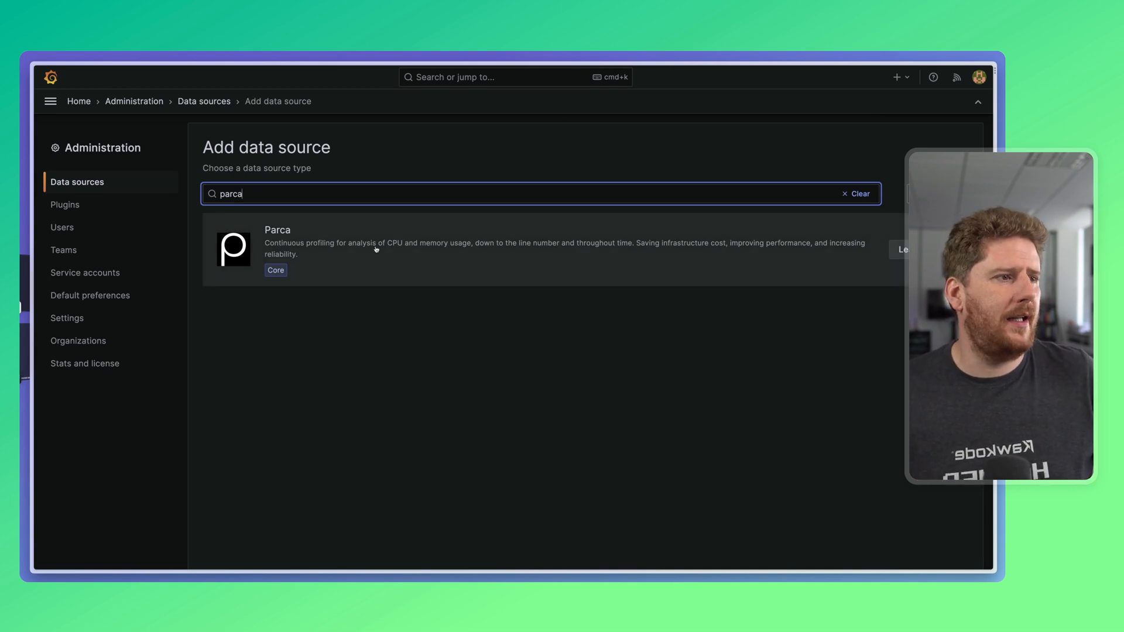
{"action": "mouse_move", "coordinate": [334, 254]}
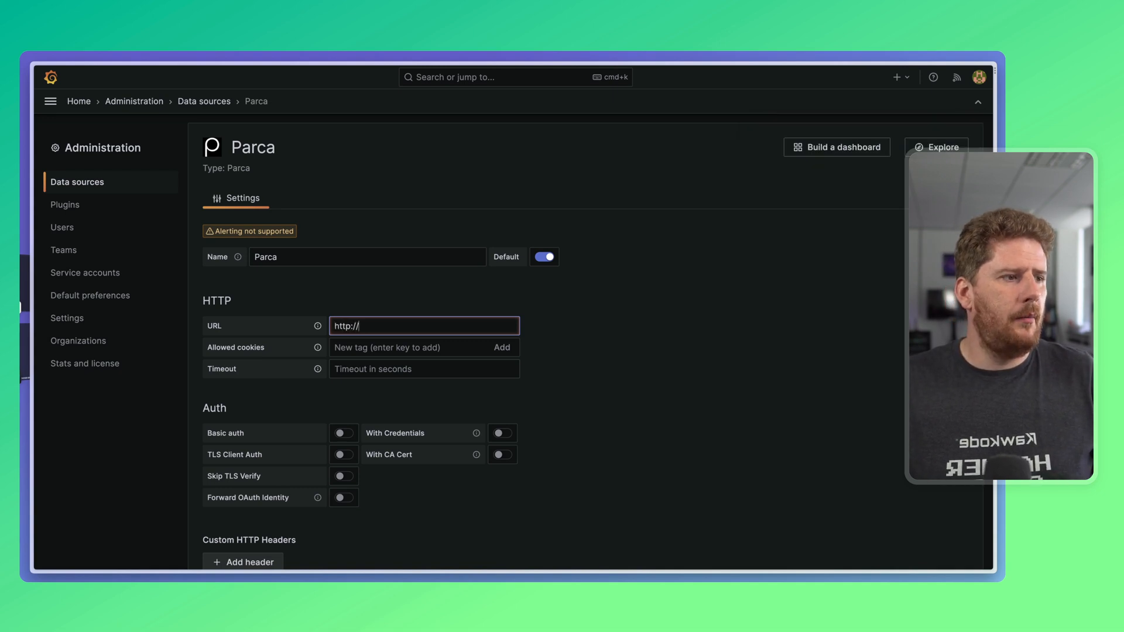
{"action": "type", "text": "localhost:7"}
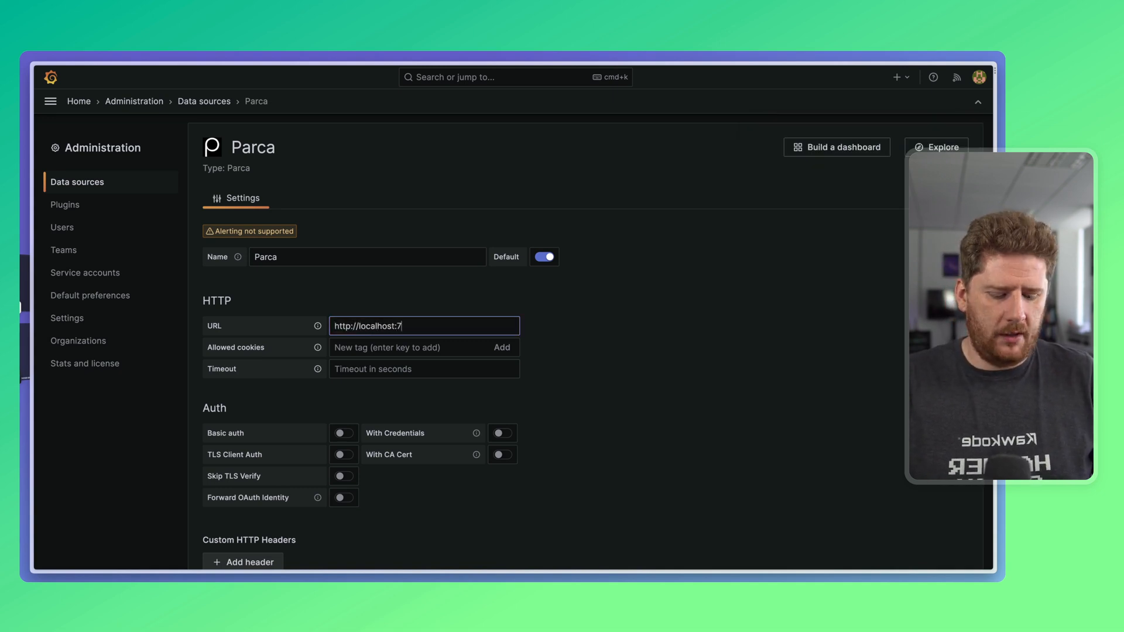
{"action": "type", "text": "070"}
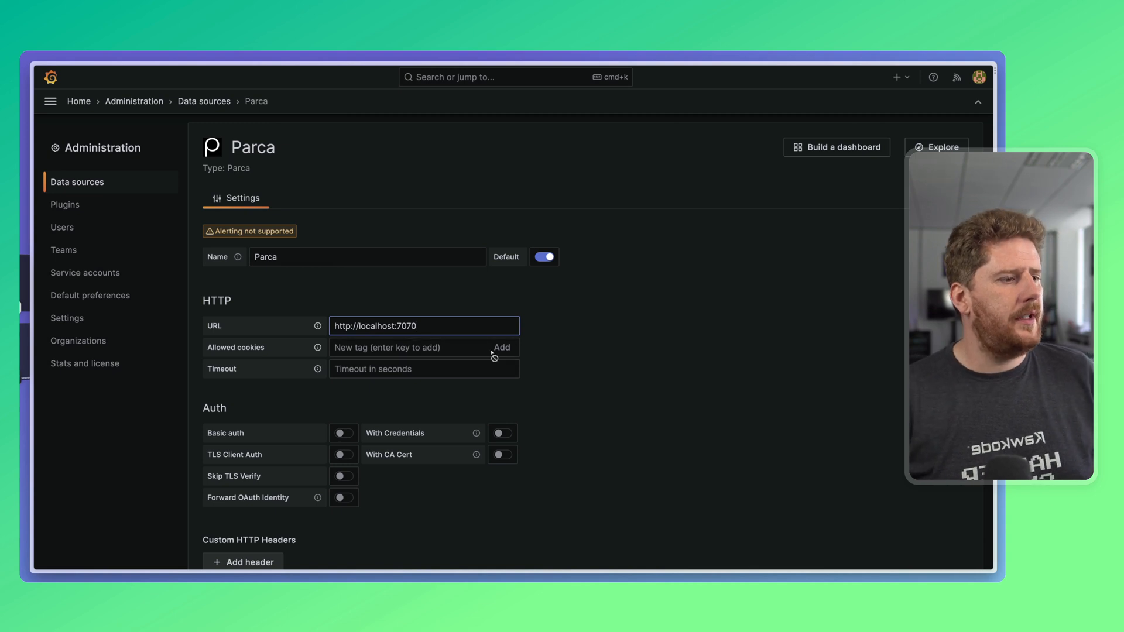
{"action": "scroll", "scroll_direction": "down", "scroll_amount": 3}
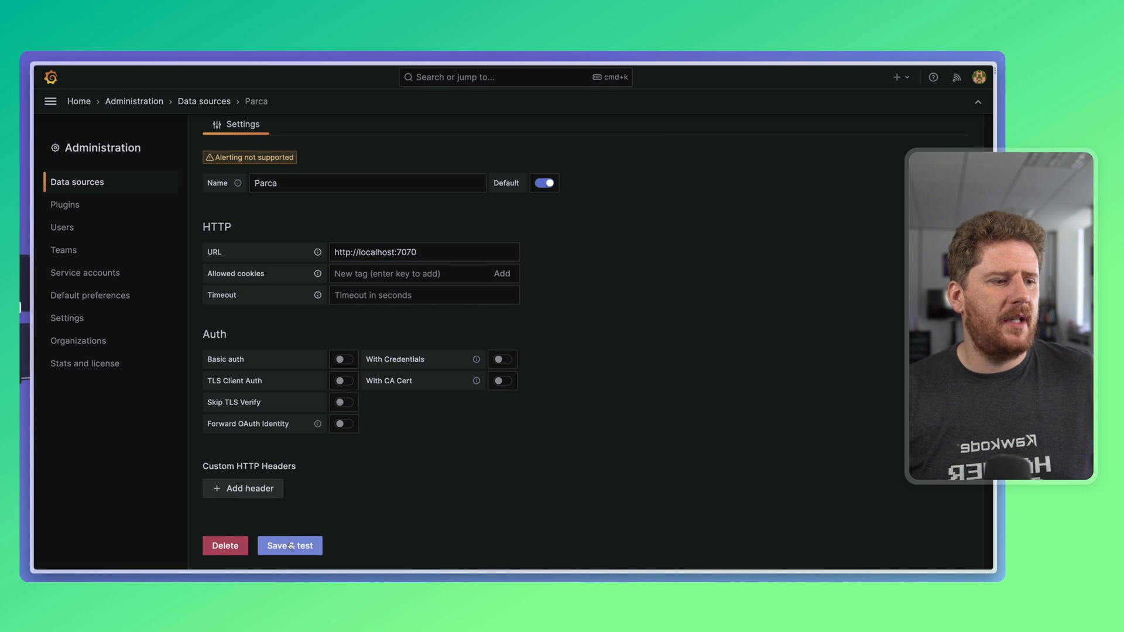
{"action": "left_click", "coordinate": [290, 545]}
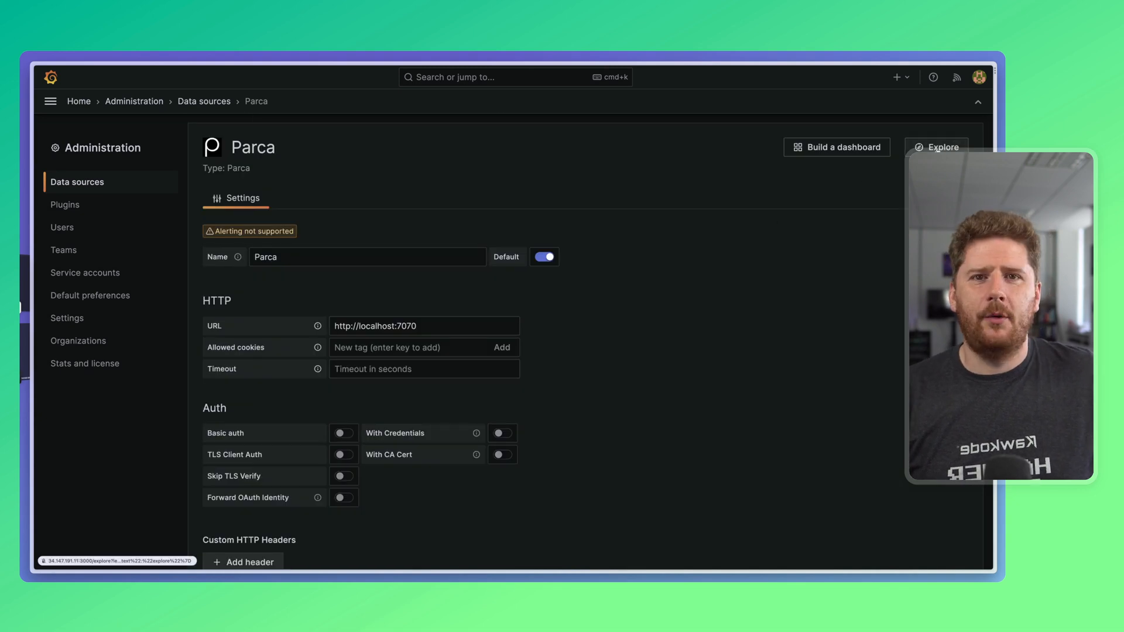
Explore the Parca data source with parca_agent_cpu samples over the last 5 minutes.
{"action": "left_click", "coordinate": [941, 148]}
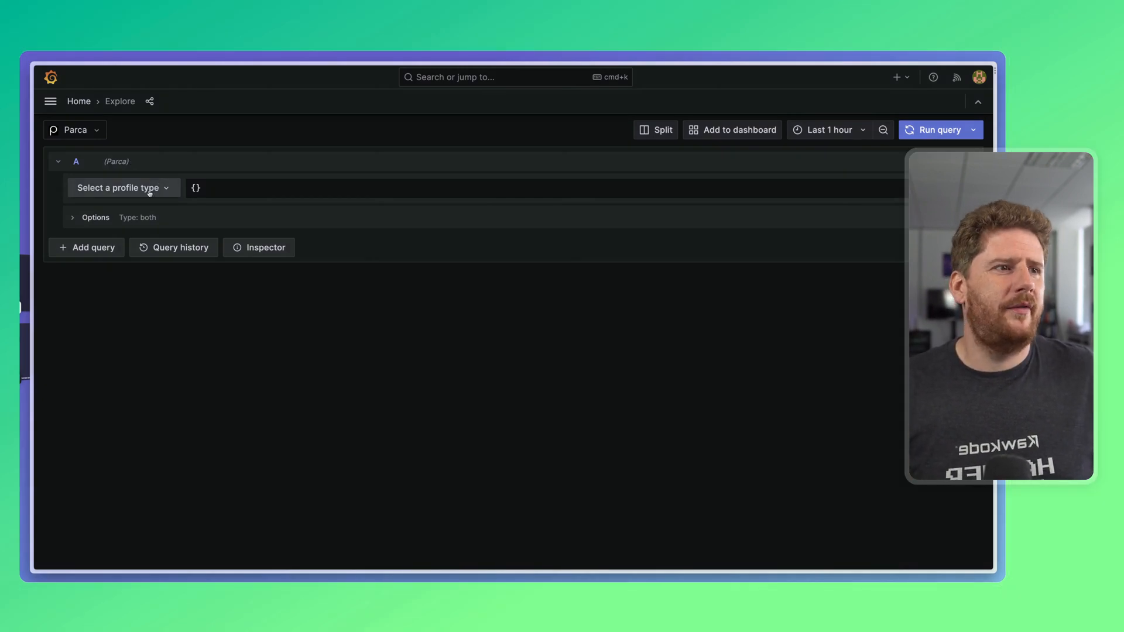
{"action": "left_click", "coordinate": [123, 187]}
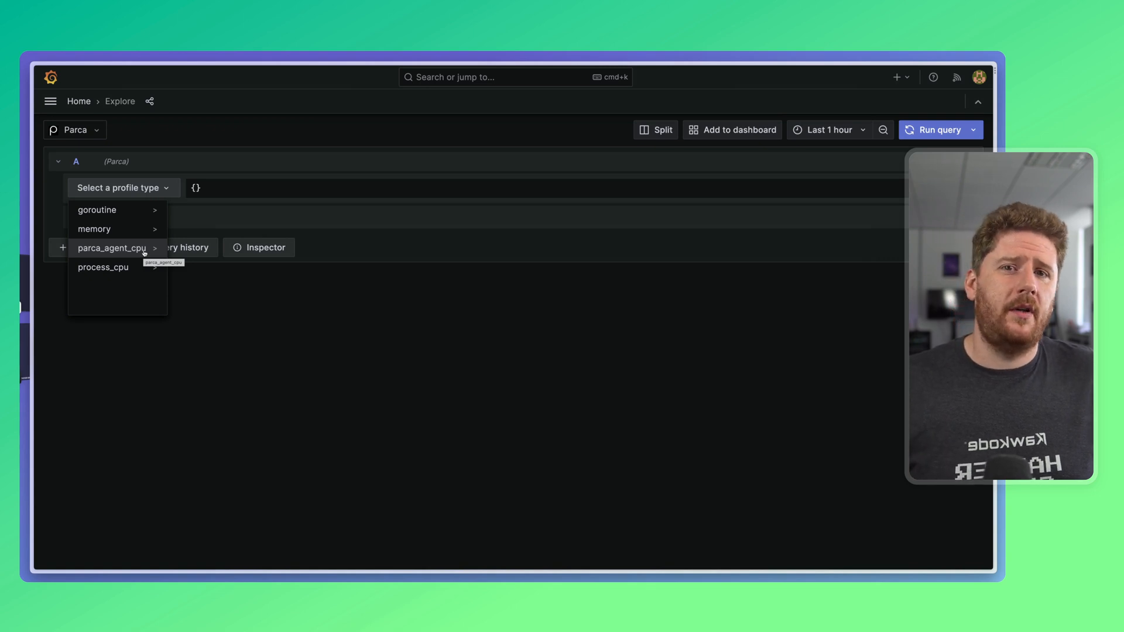
{"action": "mouse_move", "coordinate": [112, 248]}
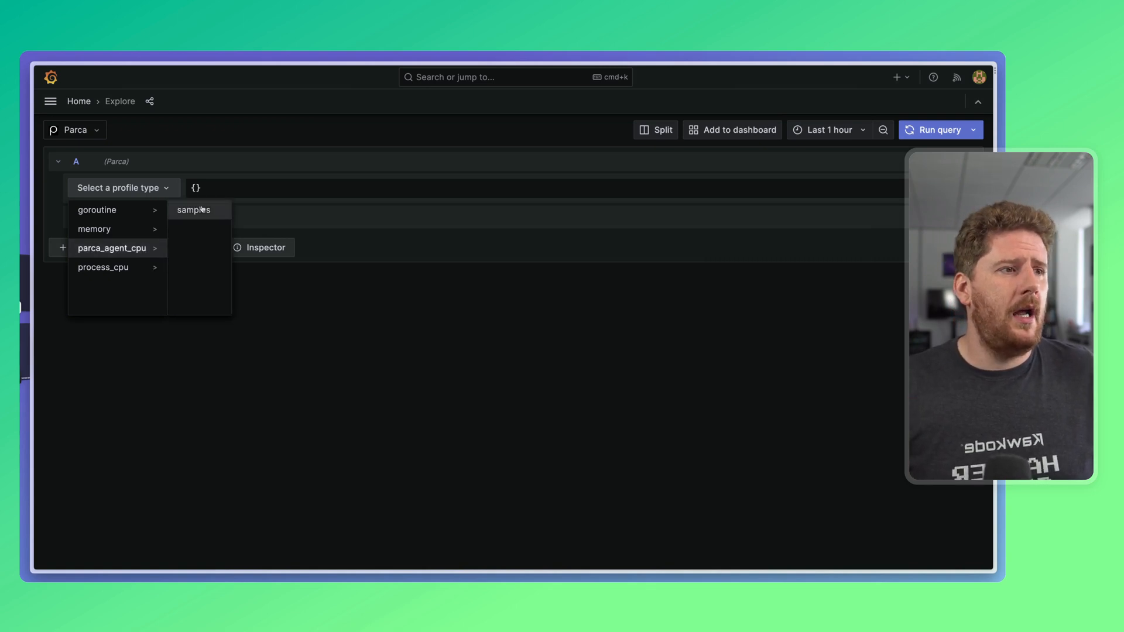
{"action": "left_click", "coordinate": [193, 210]}
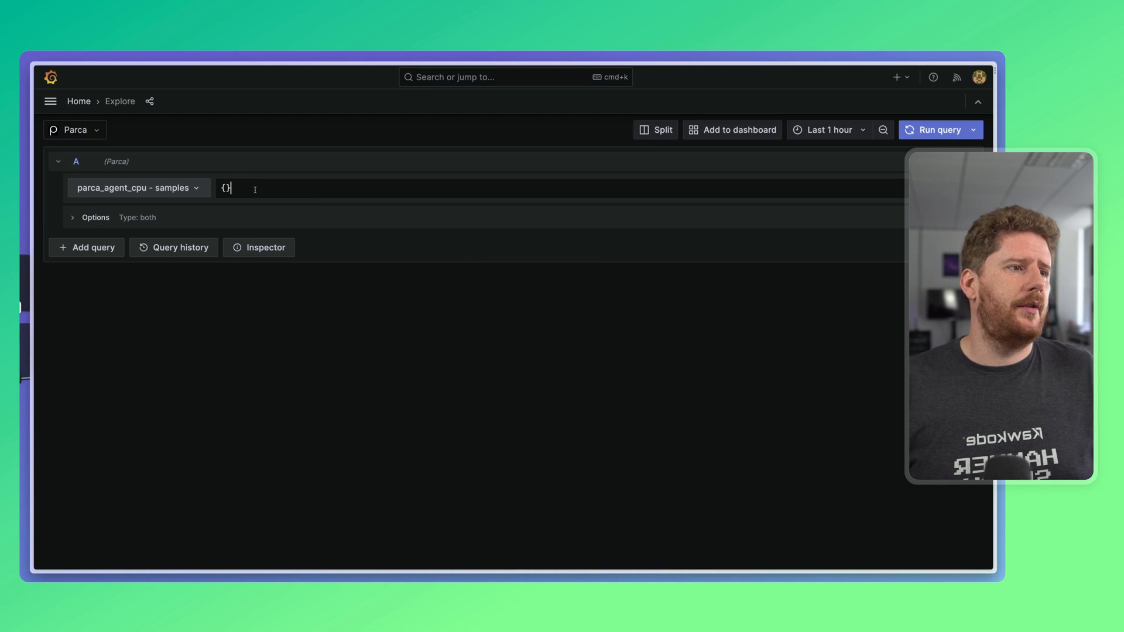
{"action": "left_click", "coordinate": [829, 129]}
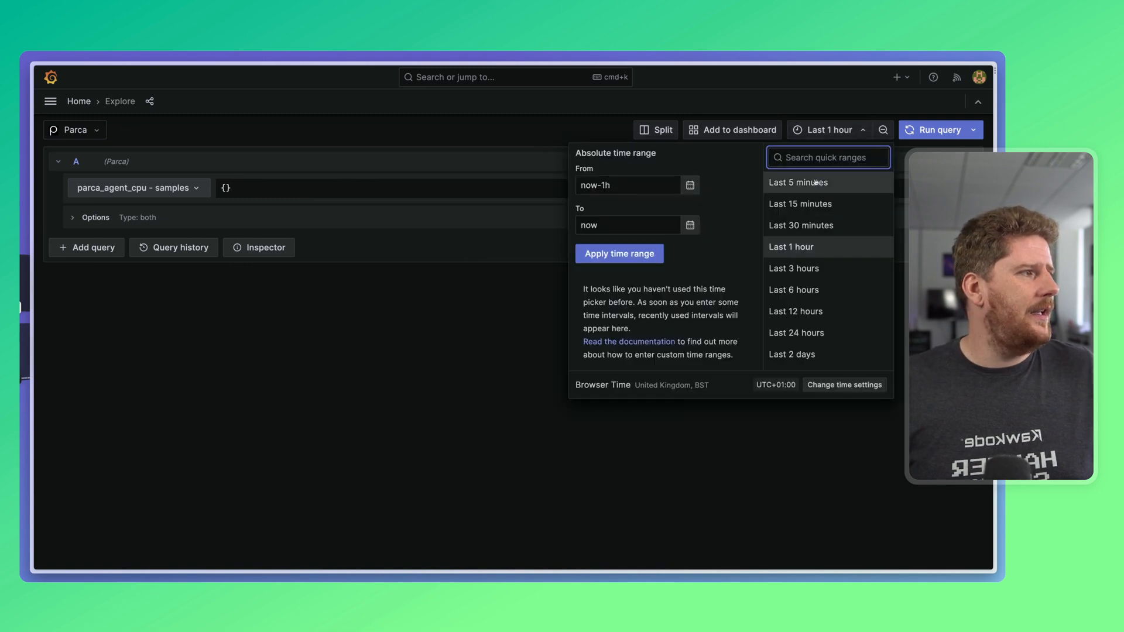
{"action": "left_click", "coordinate": [798, 181]}
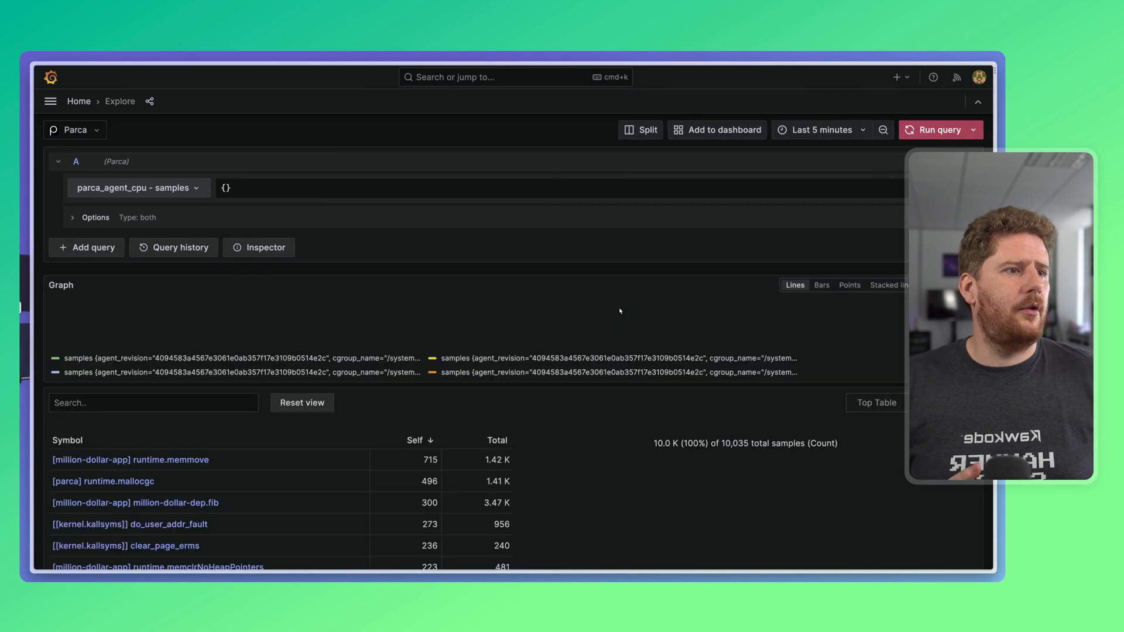
{"action": "left_click", "coordinate": [940, 129]}
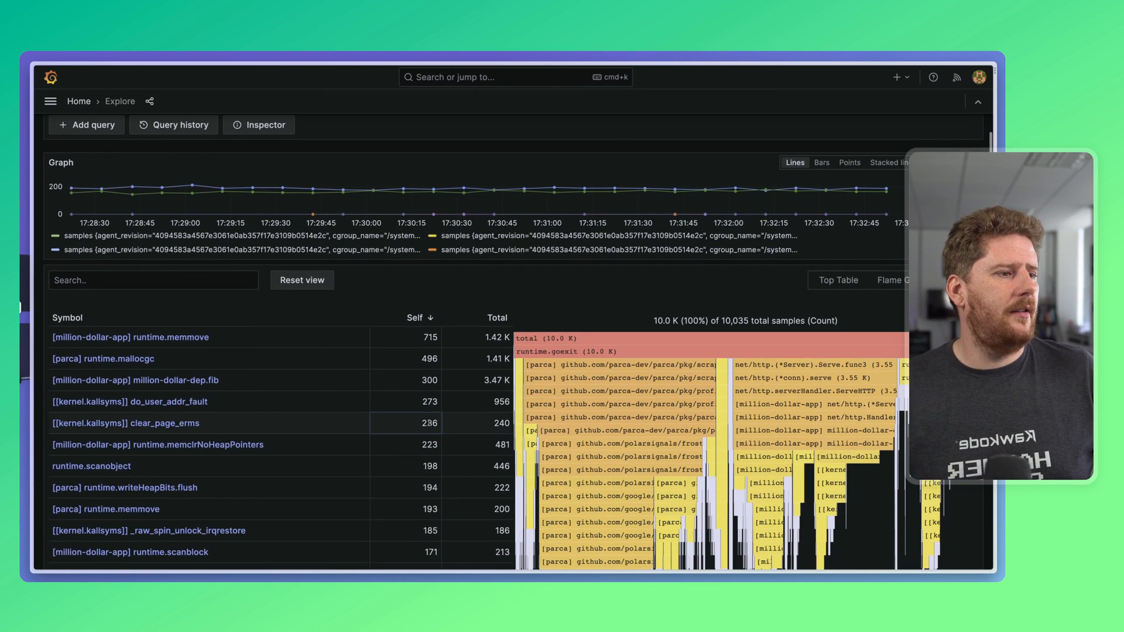
{"action": "scroll", "scroll_direction": "down", "scroll_amount": 3}
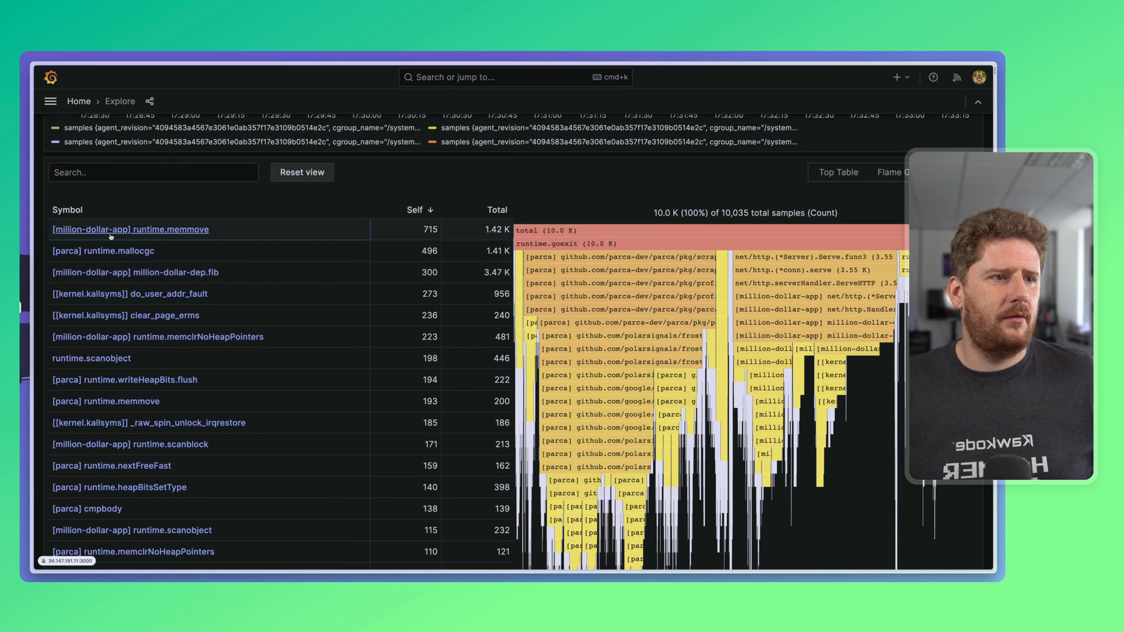
{"action": "mouse_move", "coordinate": [96, 272]}
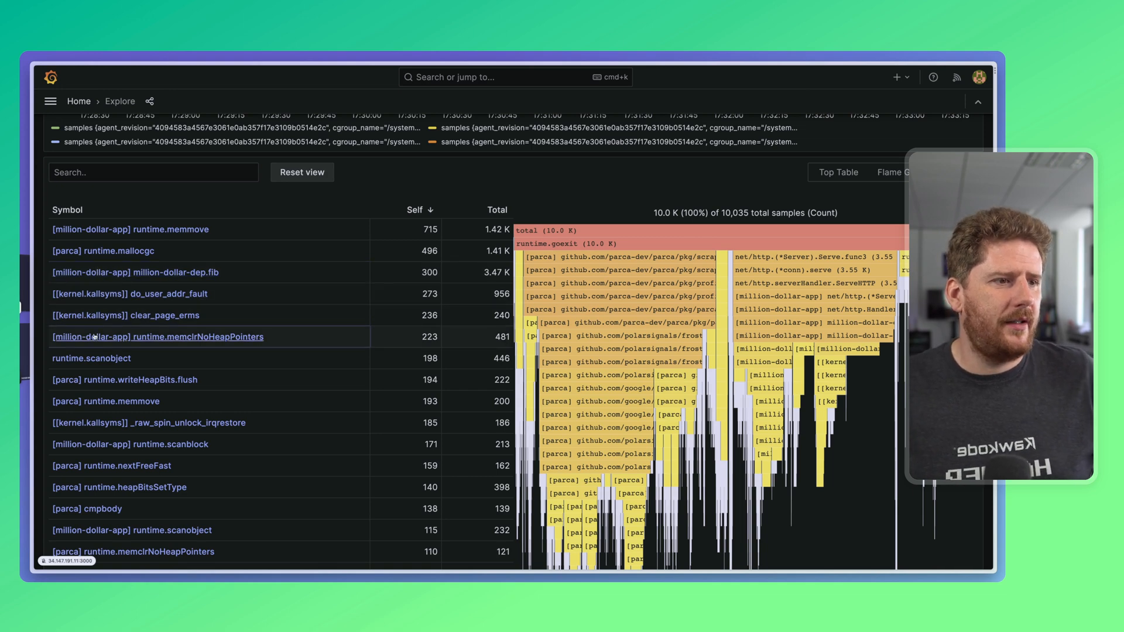
{"action": "scroll", "scroll_direction": "down", "scroll_amount": 3}
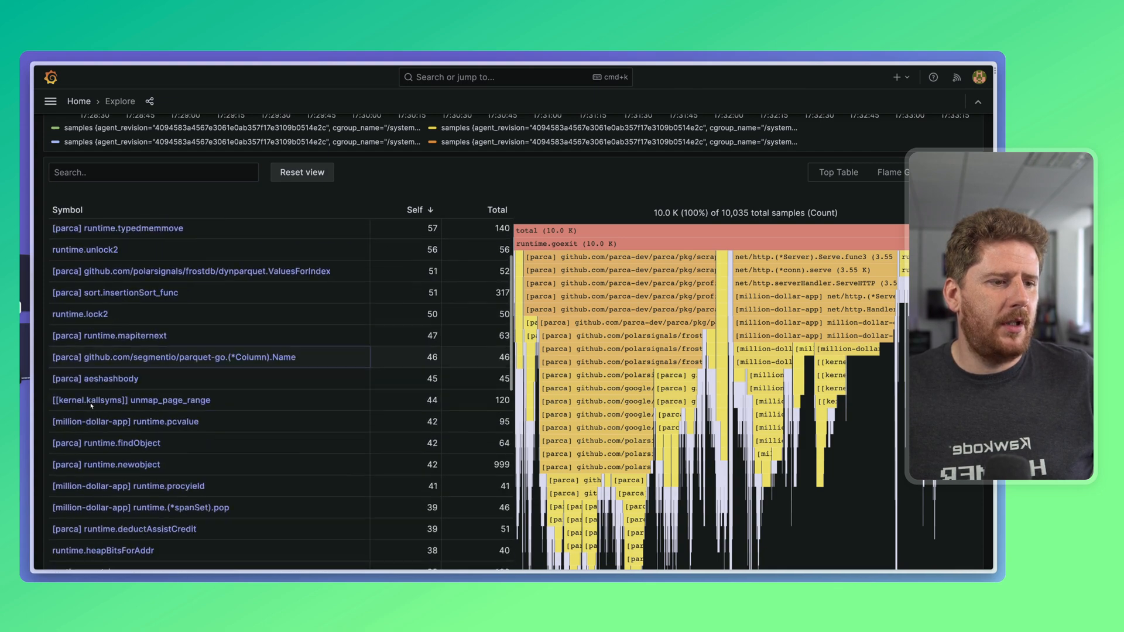
{"action": "scroll", "scroll_direction": "down", "scroll_amount": 3}
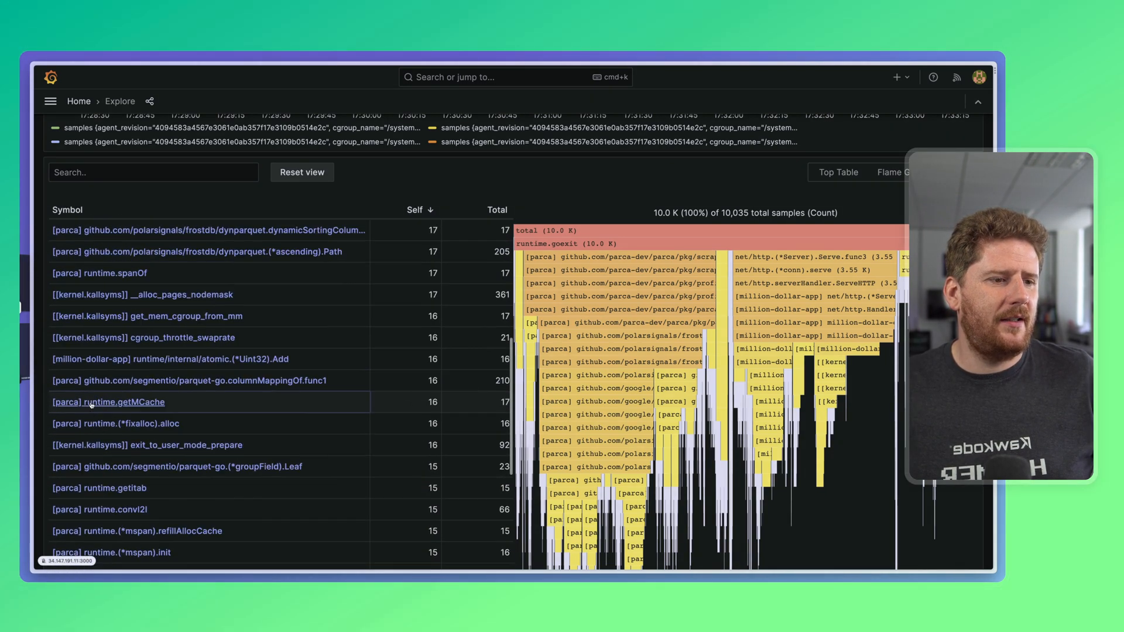
{"action": "scroll", "scroll_direction": "down", "scroll_amount": 3}
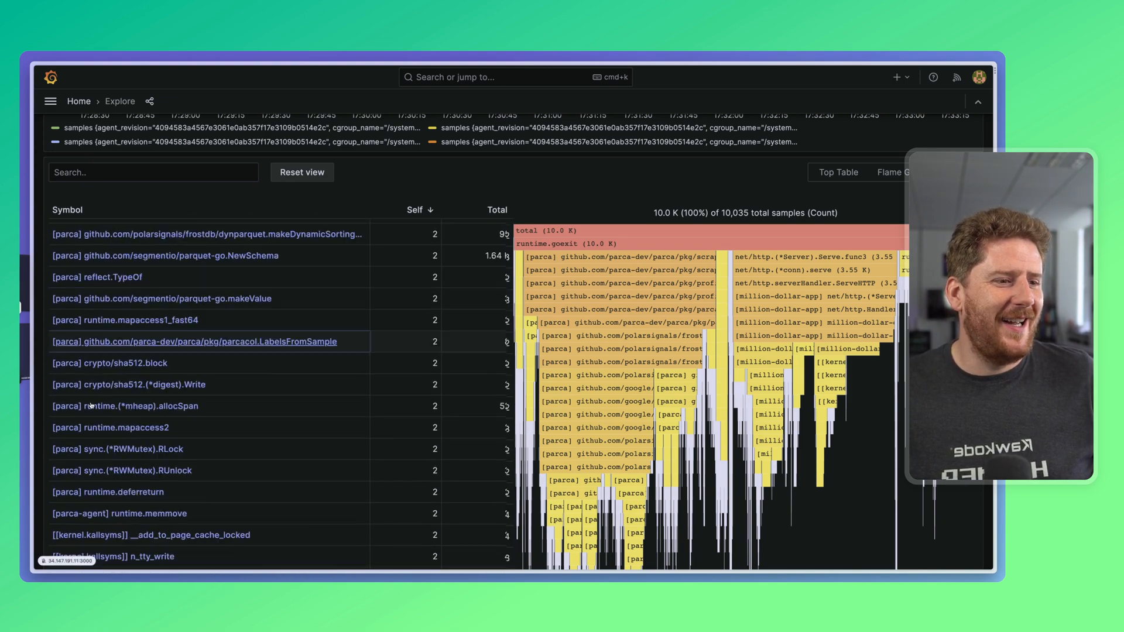
{"action": "scroll", "scroll_direction": "down", "scroll_amount": 3}
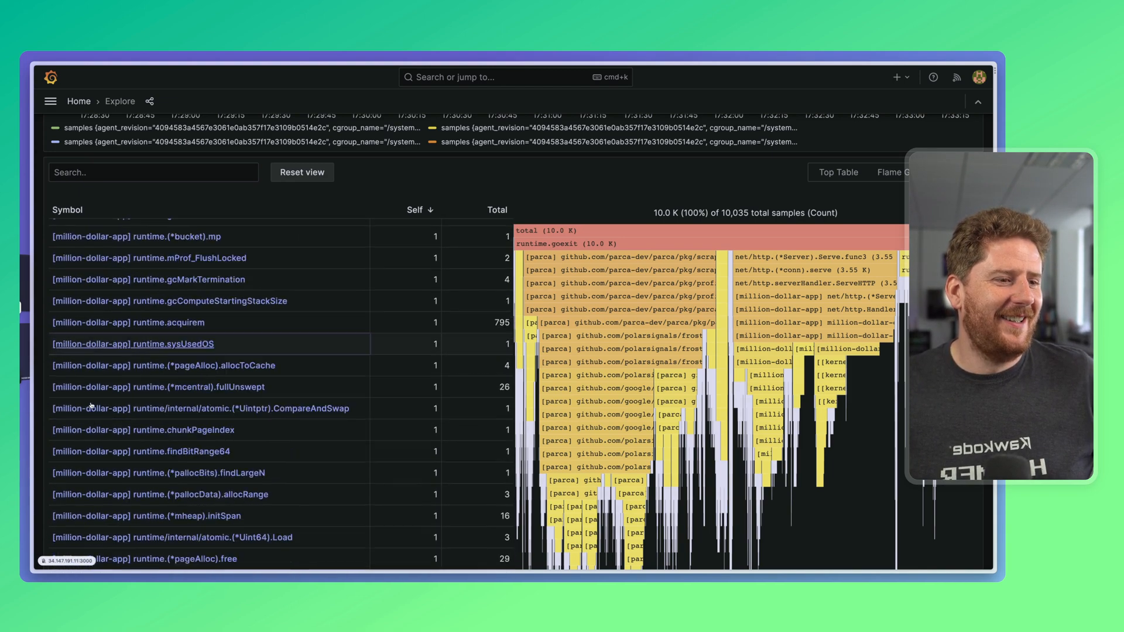
{"action": "scroll", "scroll_direction": "down", "scroll_amount": 3}
{"action": "type", "text": "{e}"}
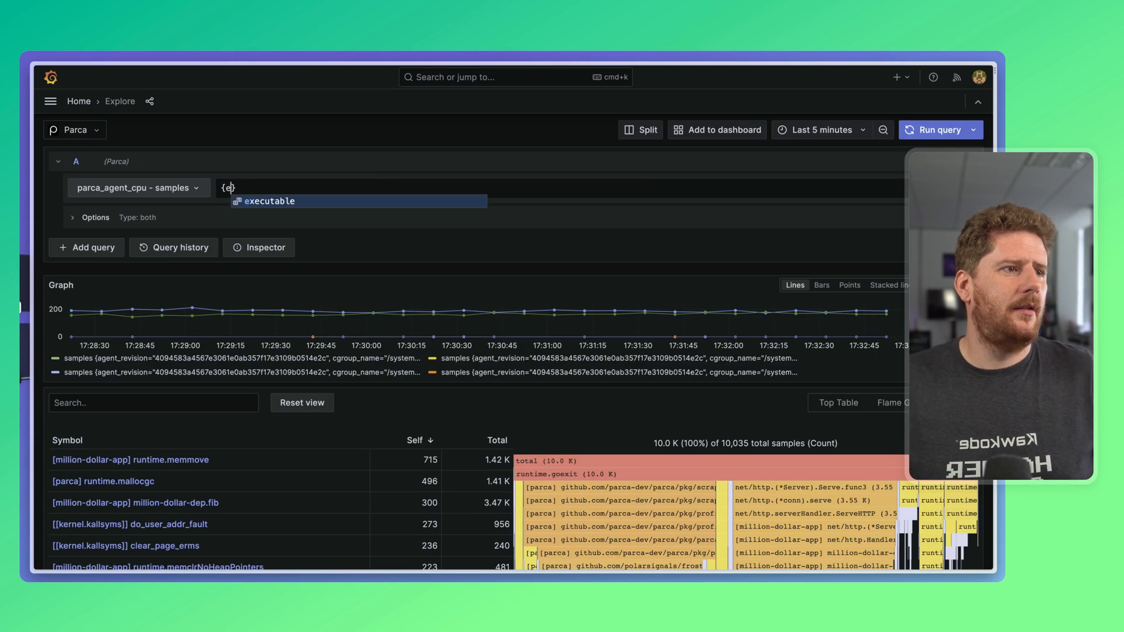
Filter the query by executable /usr/share/grafana/bin/grafana and run it.
{"action": "left_click", "coordinate": [272, 202]}
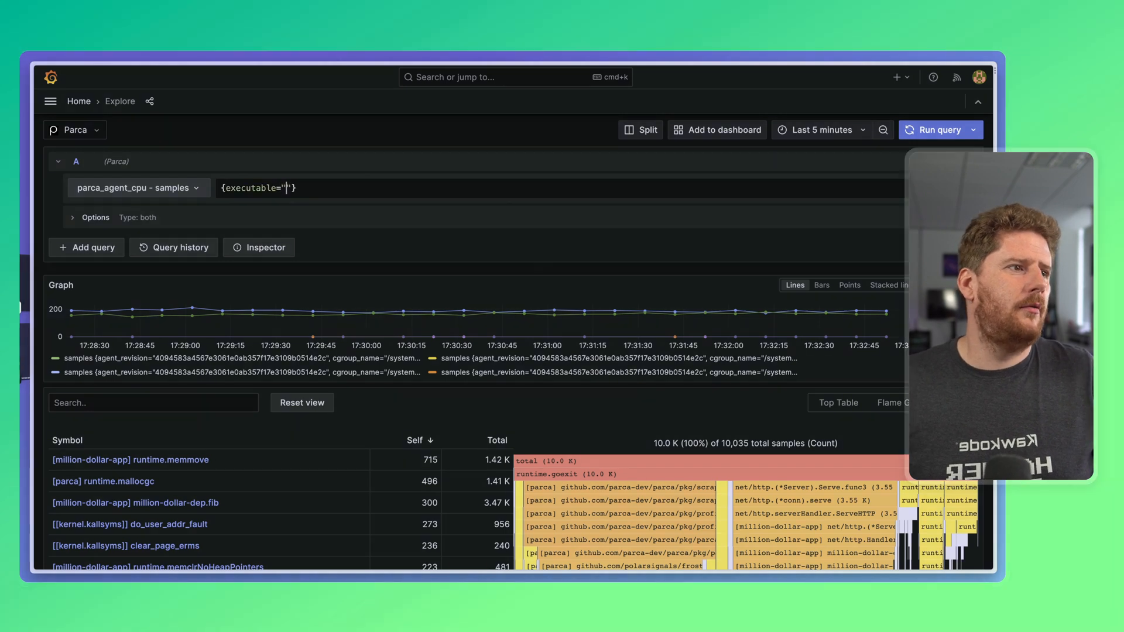
{"action": "left_click", "coordinate": [287, 187]}
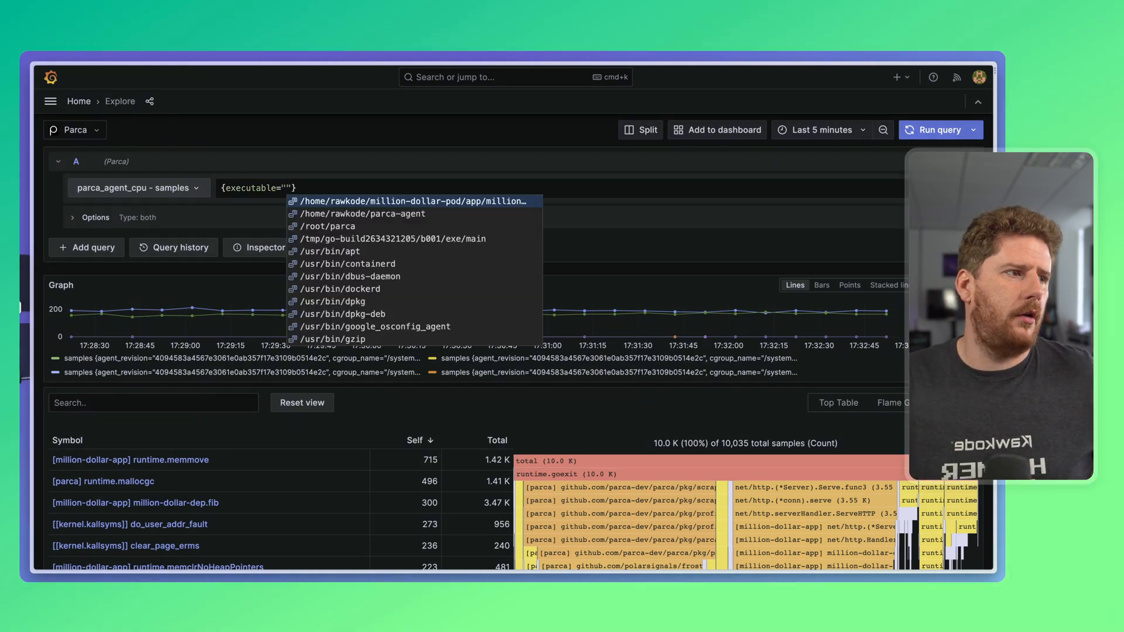
{"action": "scroll", "scroll_direction": "down", "scroll_amount": 3}
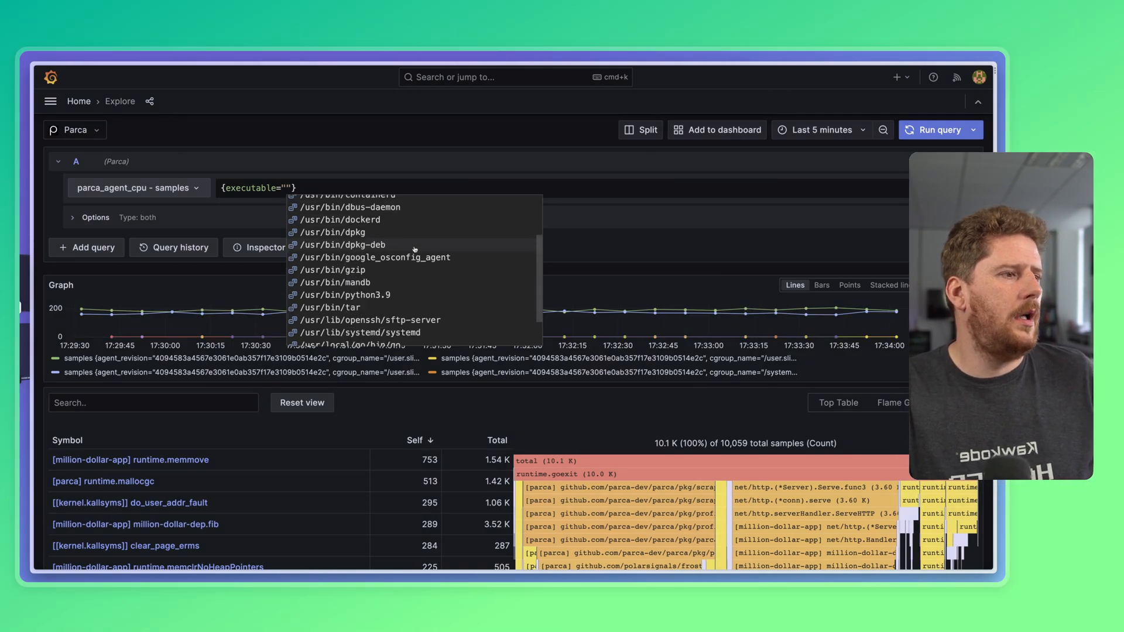
{"action": "scroll", "scroll_direction": "down", "scroll_amount": 3}
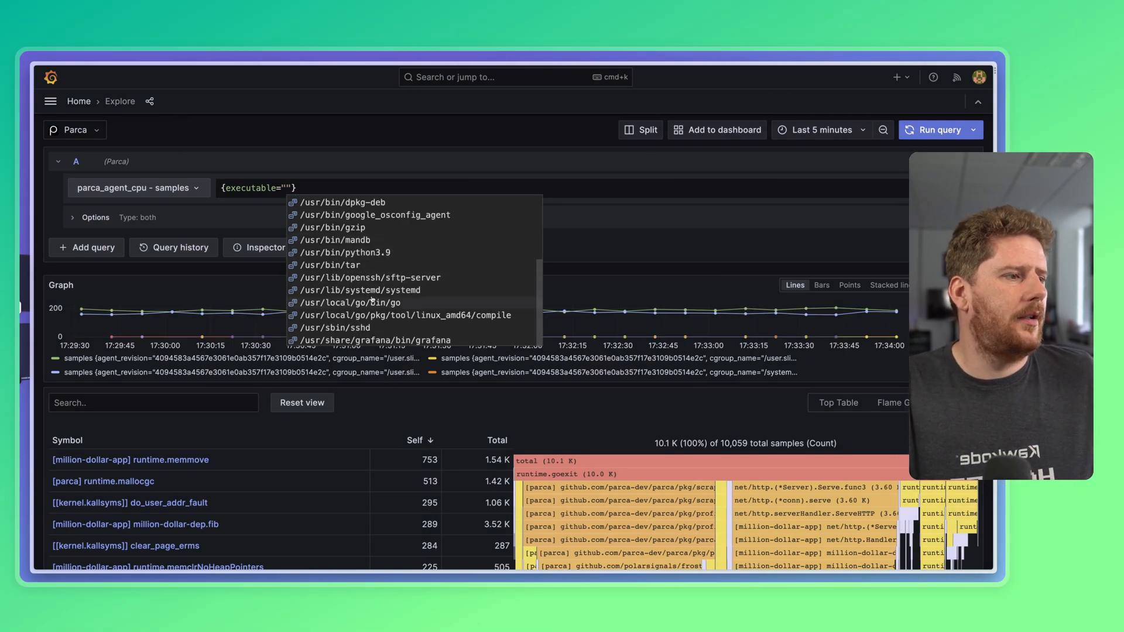
{"action": "left_click", "coordinate": [366, 339]}
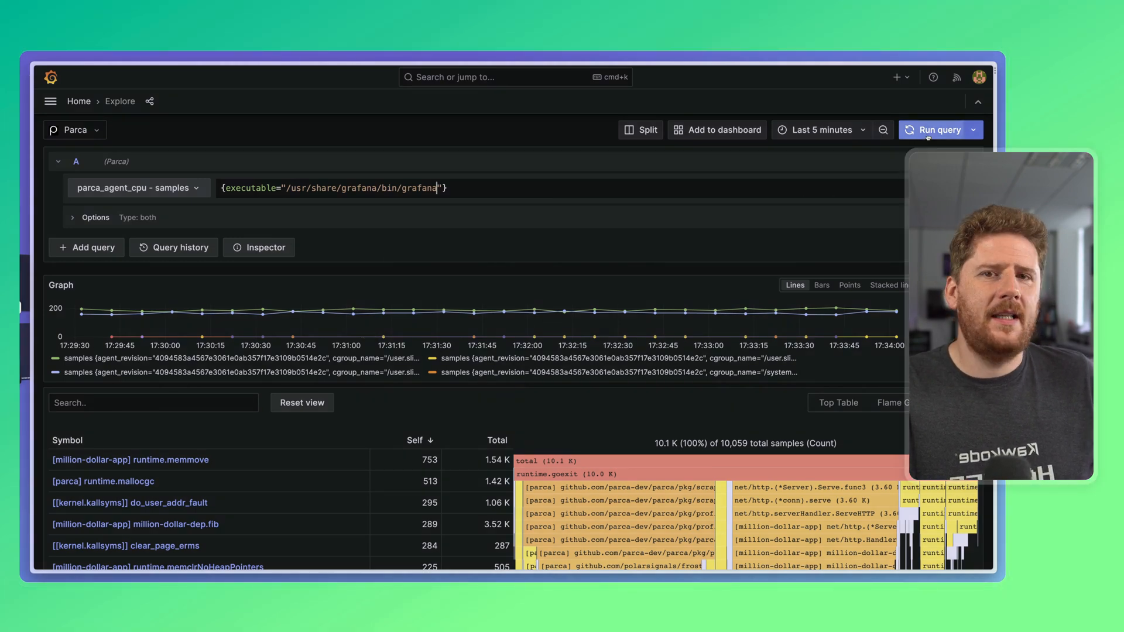
{"action": "left_click", "coordinate": [935, 129]}
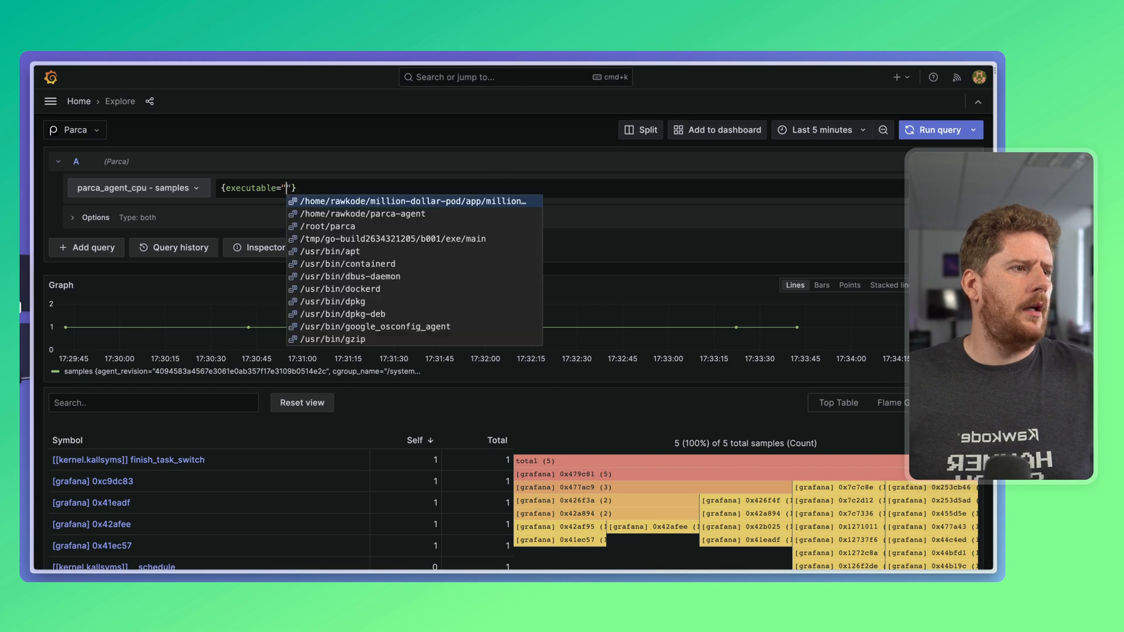
Run the query for parca-agent, then edit the executable to million-dollar-app and run again.
{"action": "left_click", "coordinate": [363, 213]}
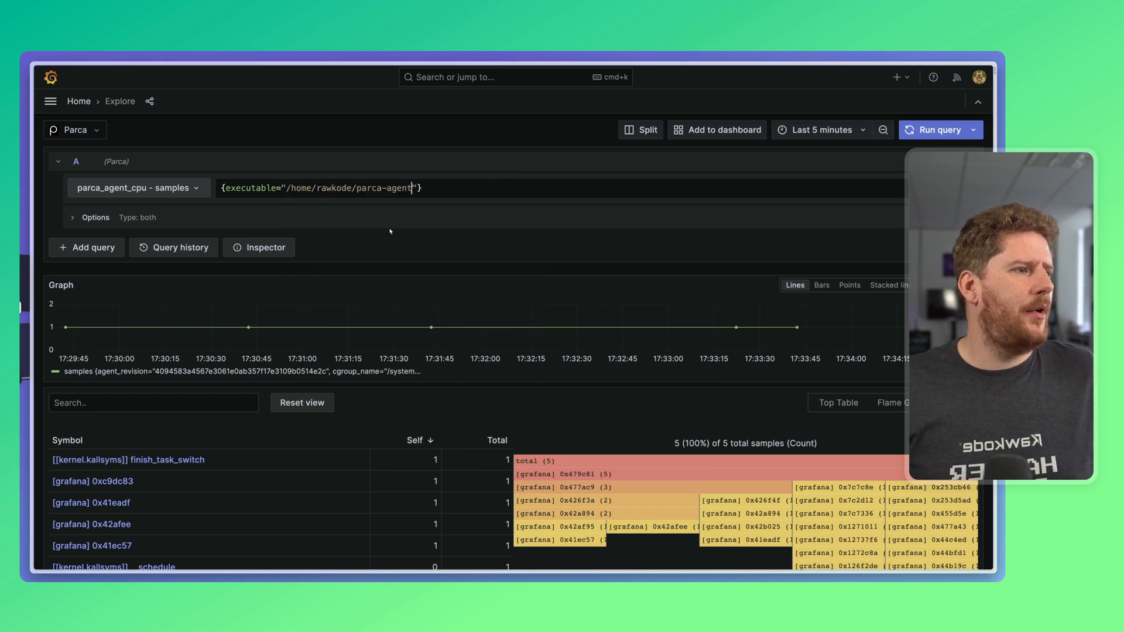
{"action": "left_click", "coordinate": [934, 129]}
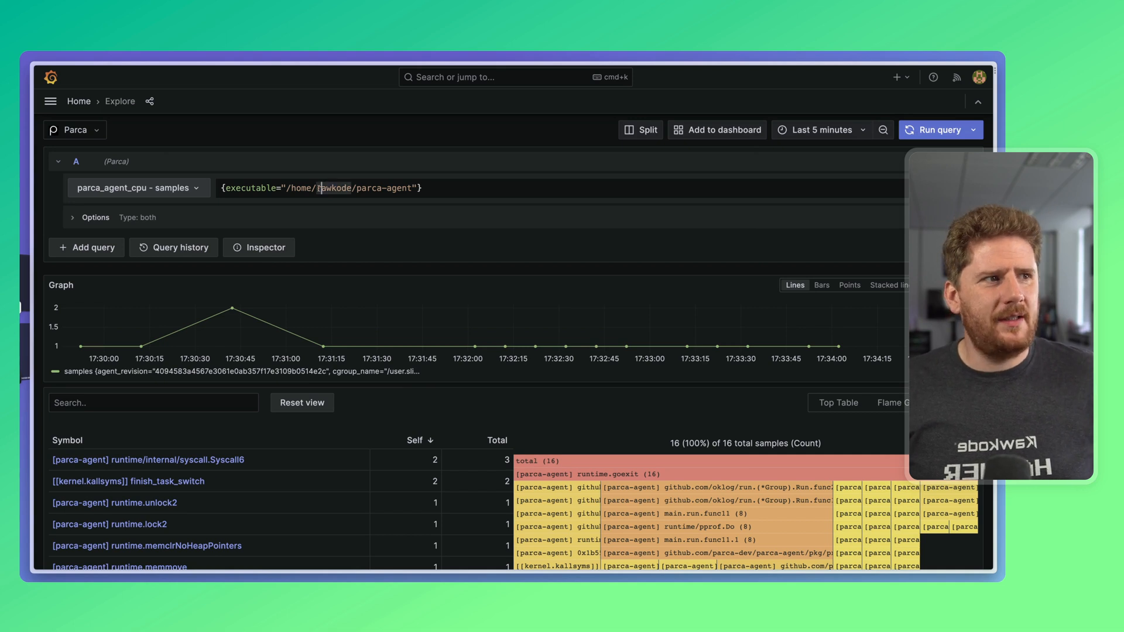
{"action": "double_click", "coordinate": [323, 187]}
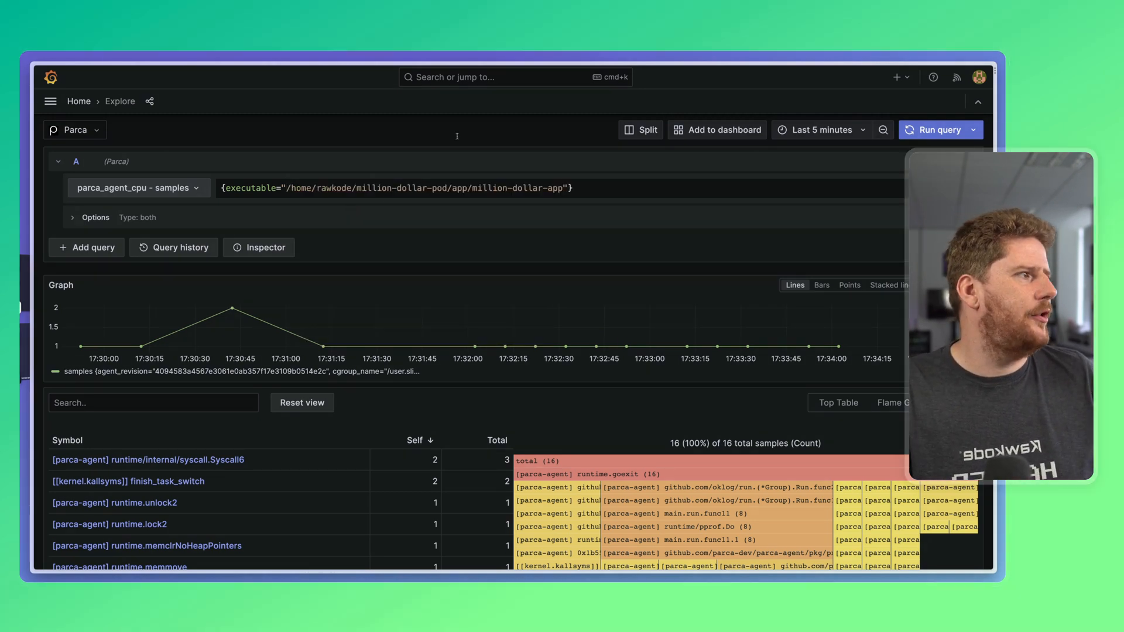
{"action": "left_click", "coordinate": [934, 129]}
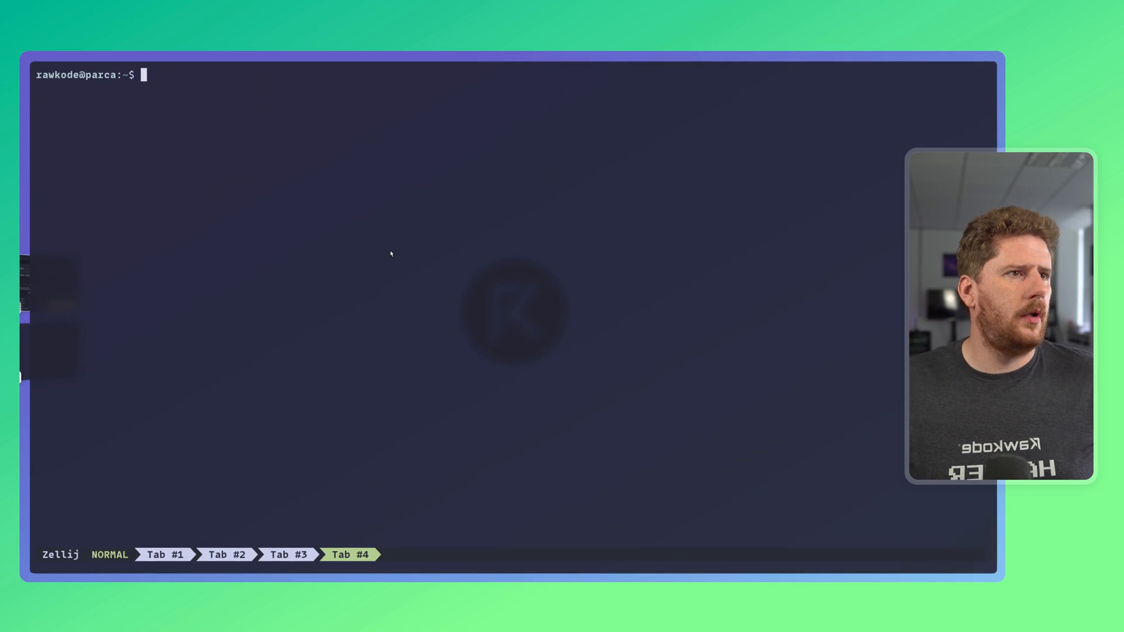
{"action": "type", "text": "cu"}
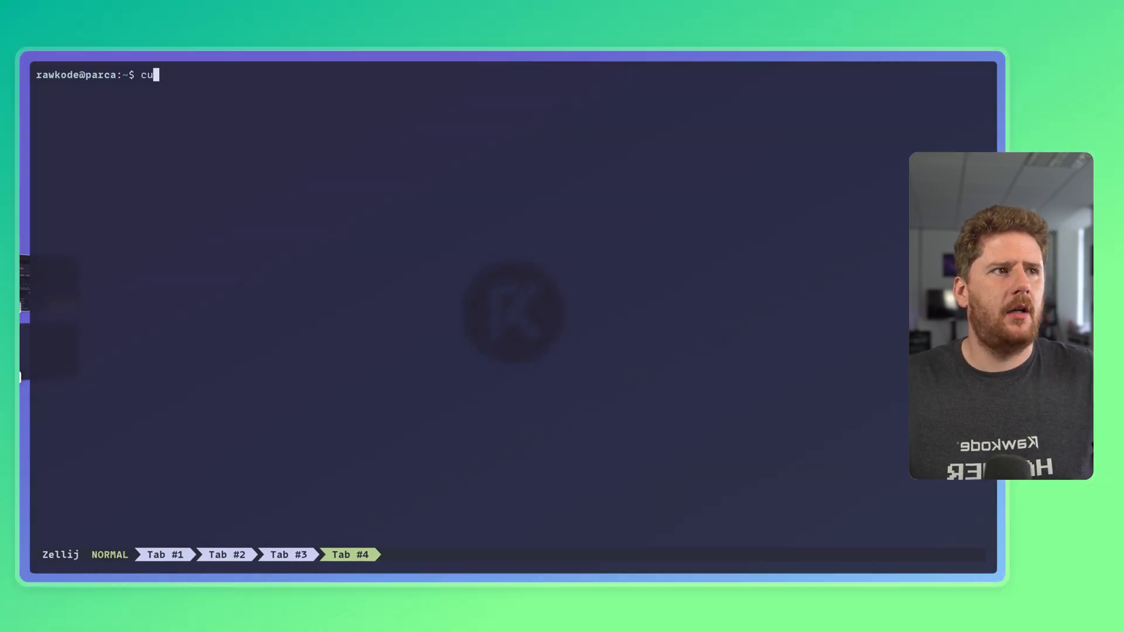
{"action": "type", "text": "rl 'http://localhost:8080?"}
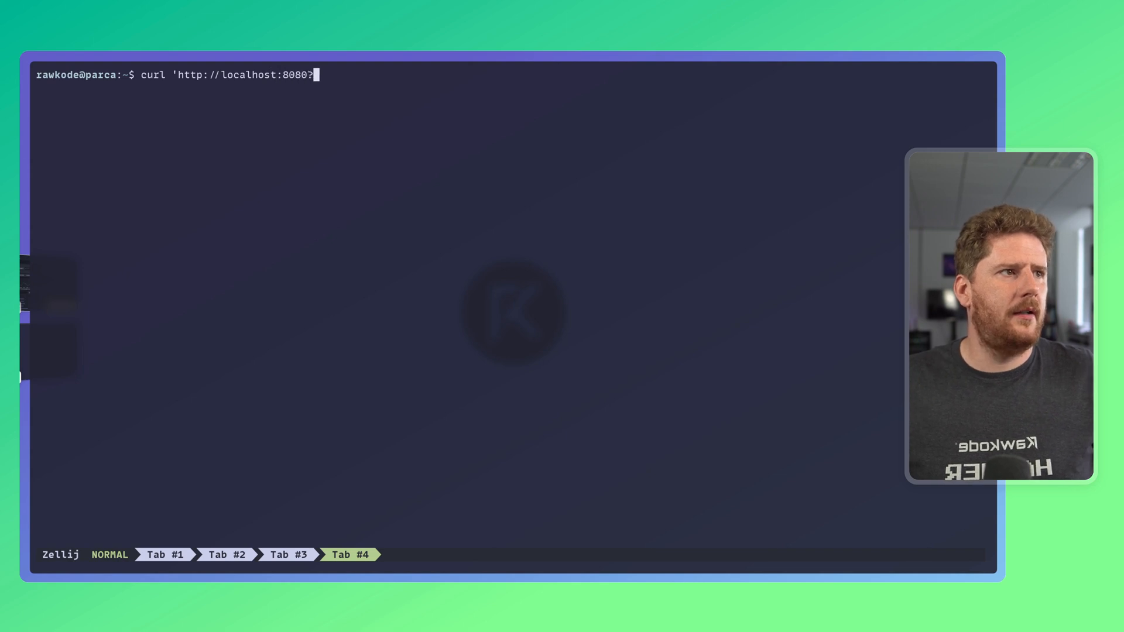
{"action": "type", "text": "i=2"}
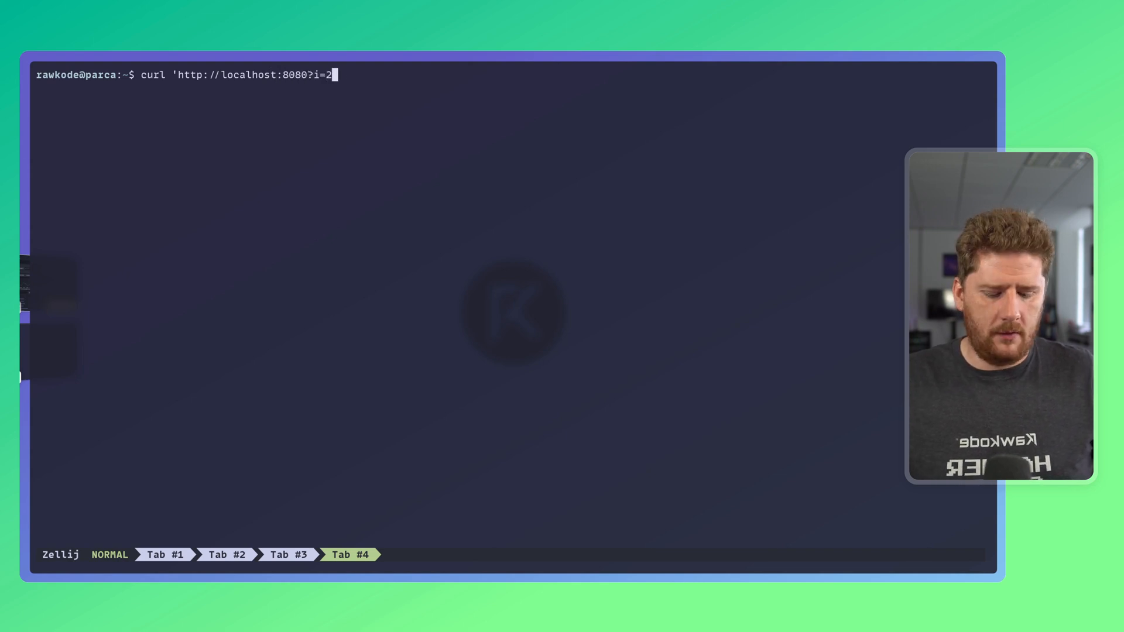
{"action": "type", "text": "&j=1\""}
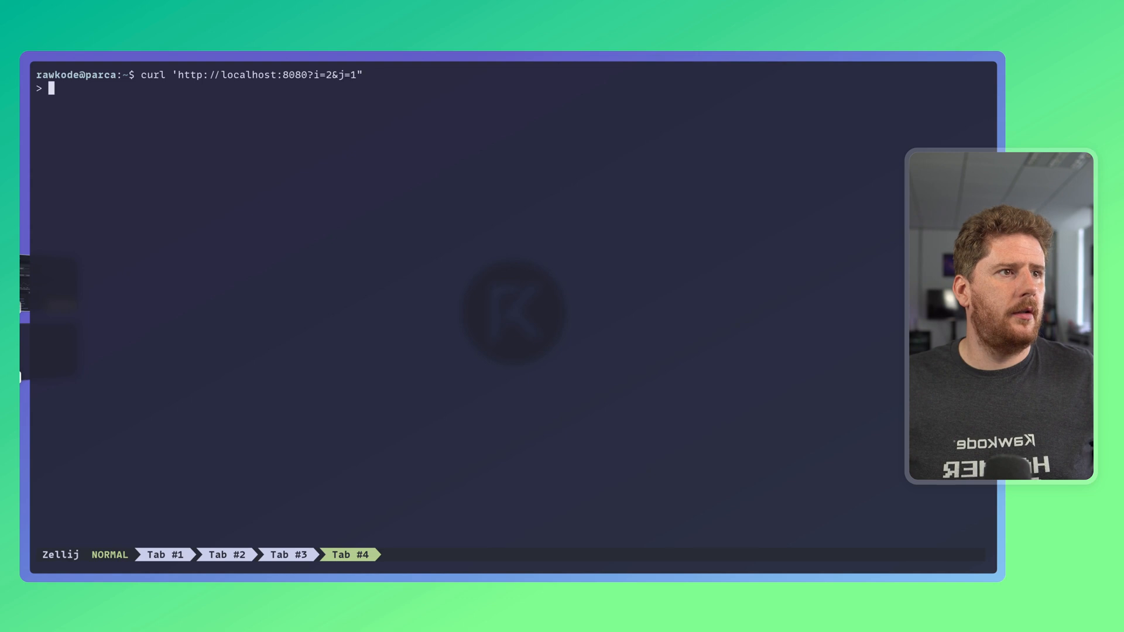
{"action": "key", "text": "ctrl+c"}
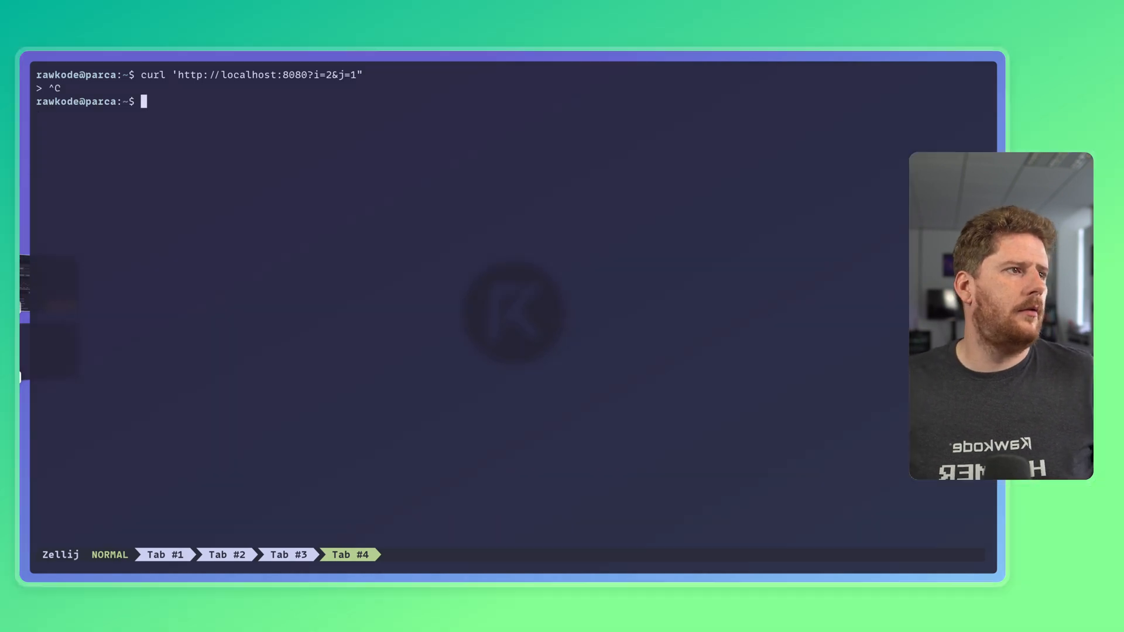
{"action": "type", "text": "curl 'http://localhost:8080?i=2&j=1'"}
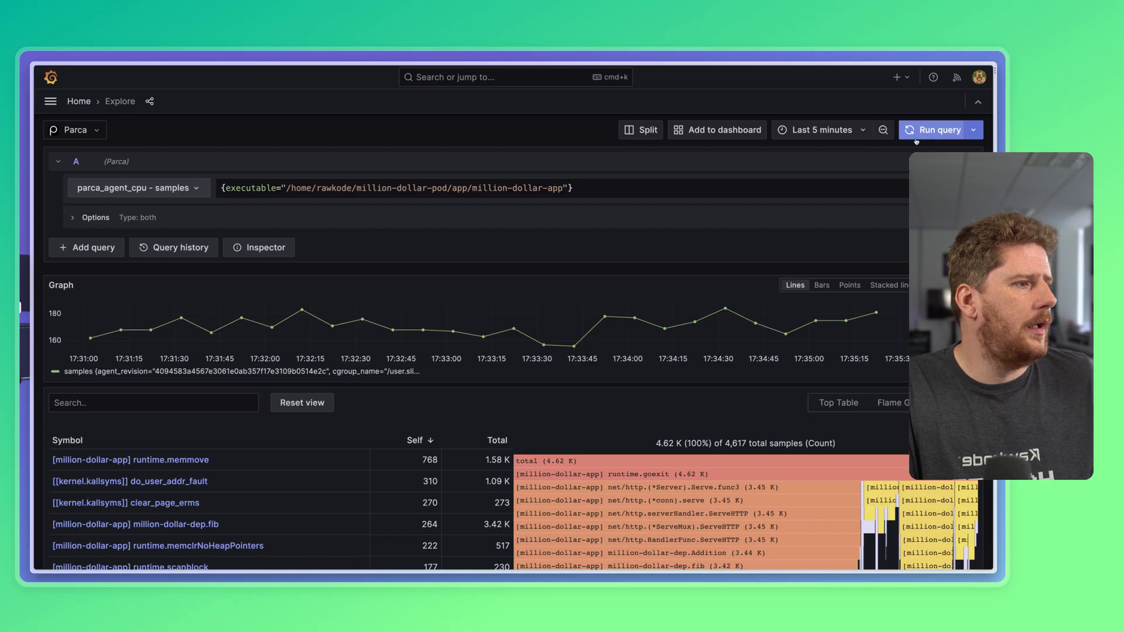
{"action": "scroll", "scroll_direction": "down", "scroll_amount": 3}
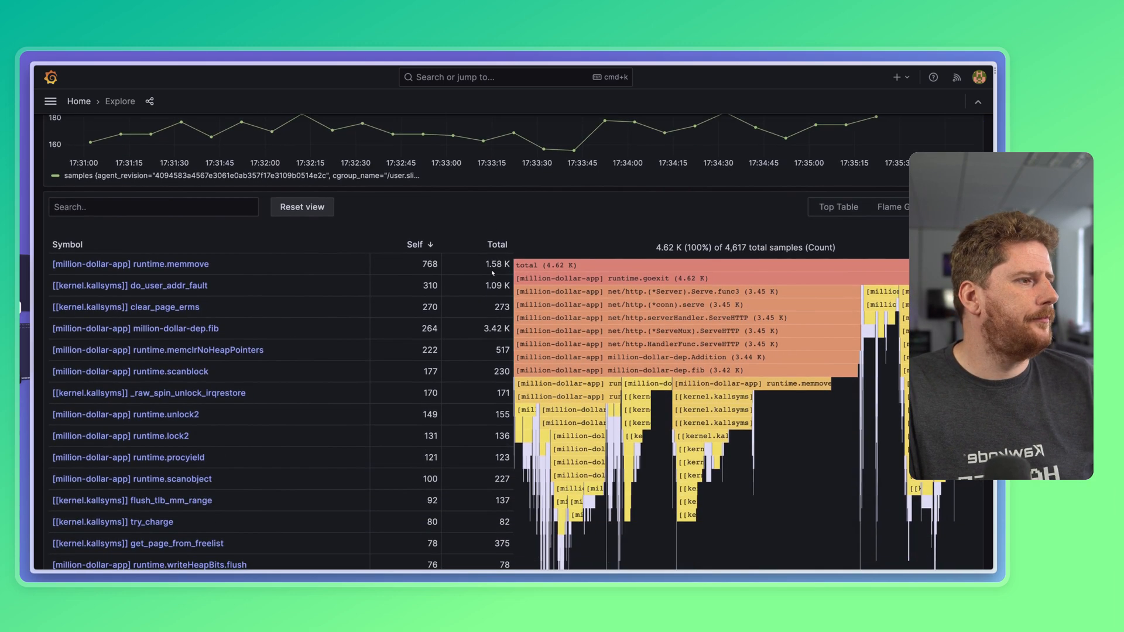
{"action": "scroll", "scroll_direction": "up", "scroll_amount": 3}
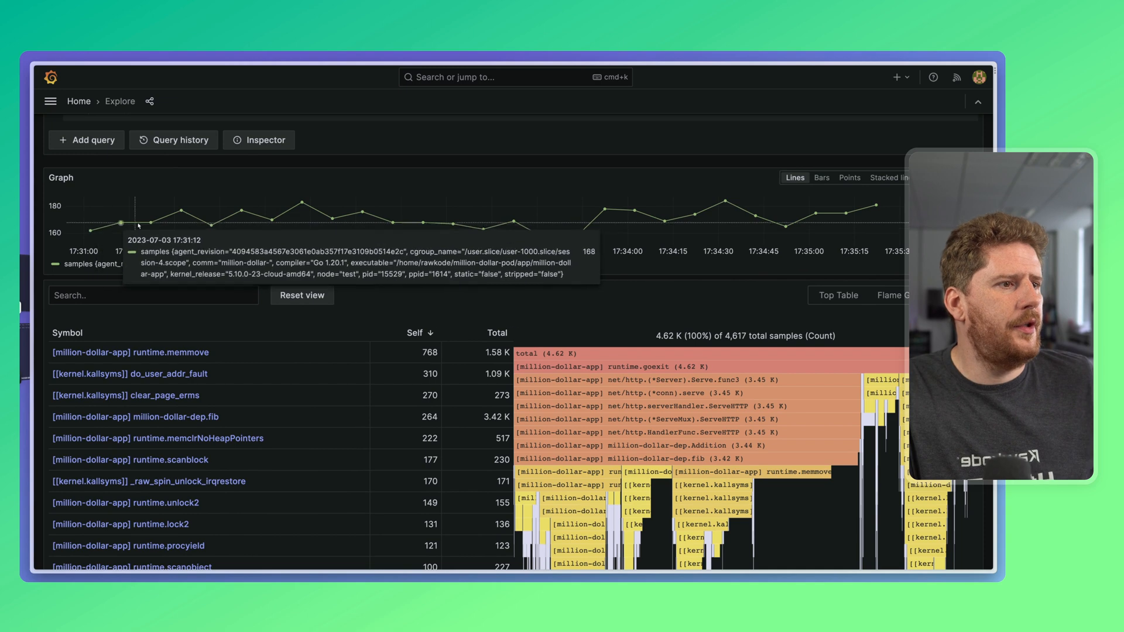
{"action": "mouse_move", "coordinate": [135, 228]}
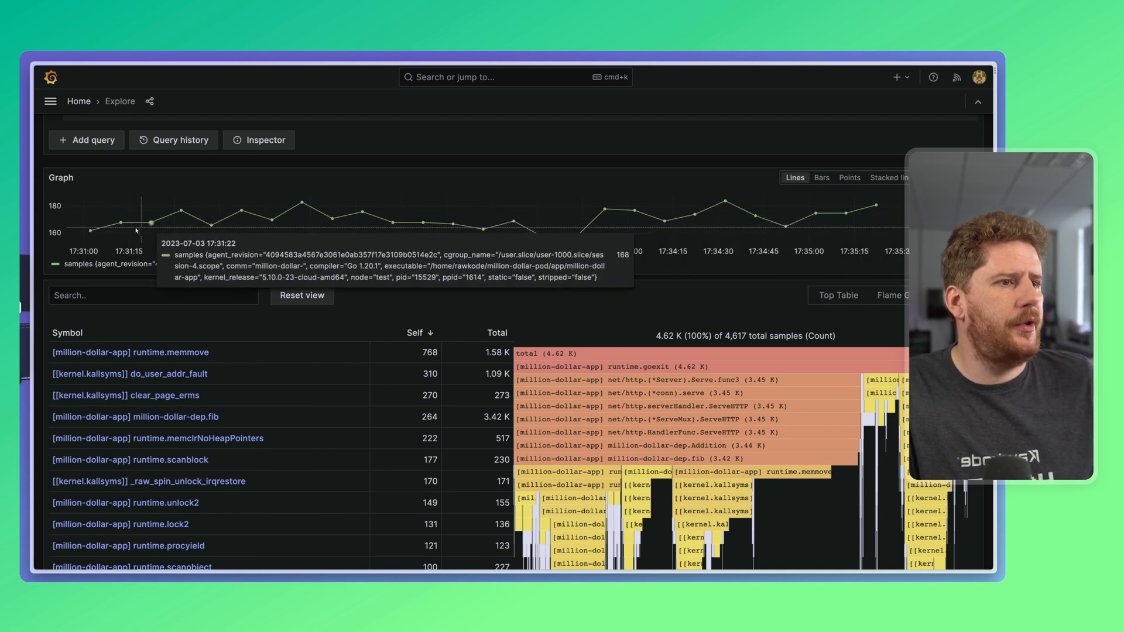
{"action": "left_click", "coordinate": [821, 178]}
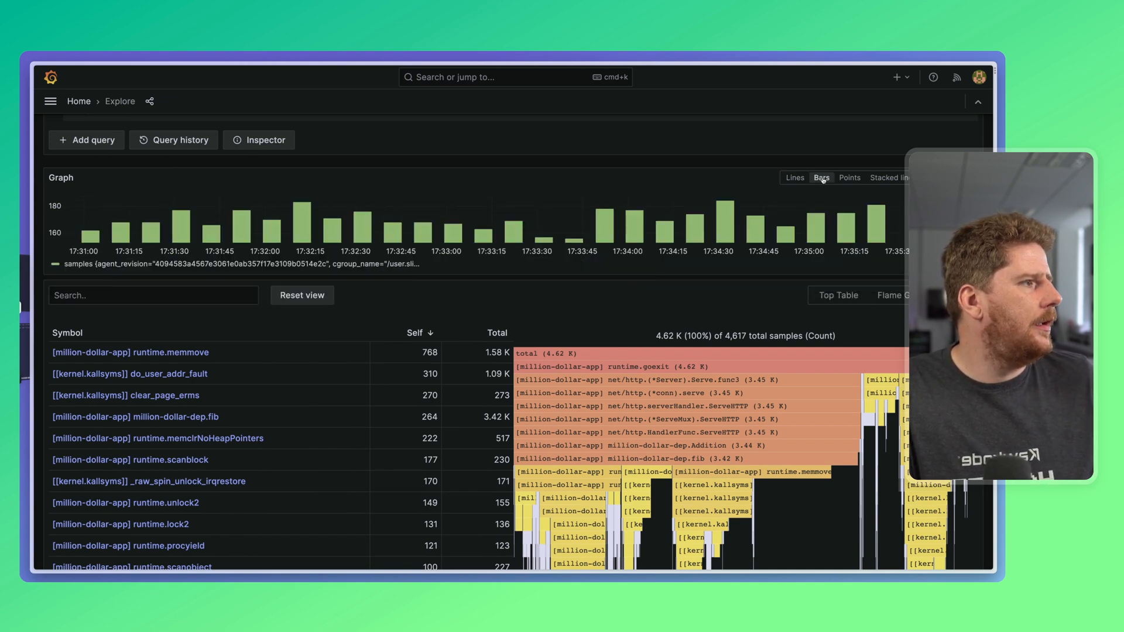
{"action": "left_click", "coordinate": [890, 178]}
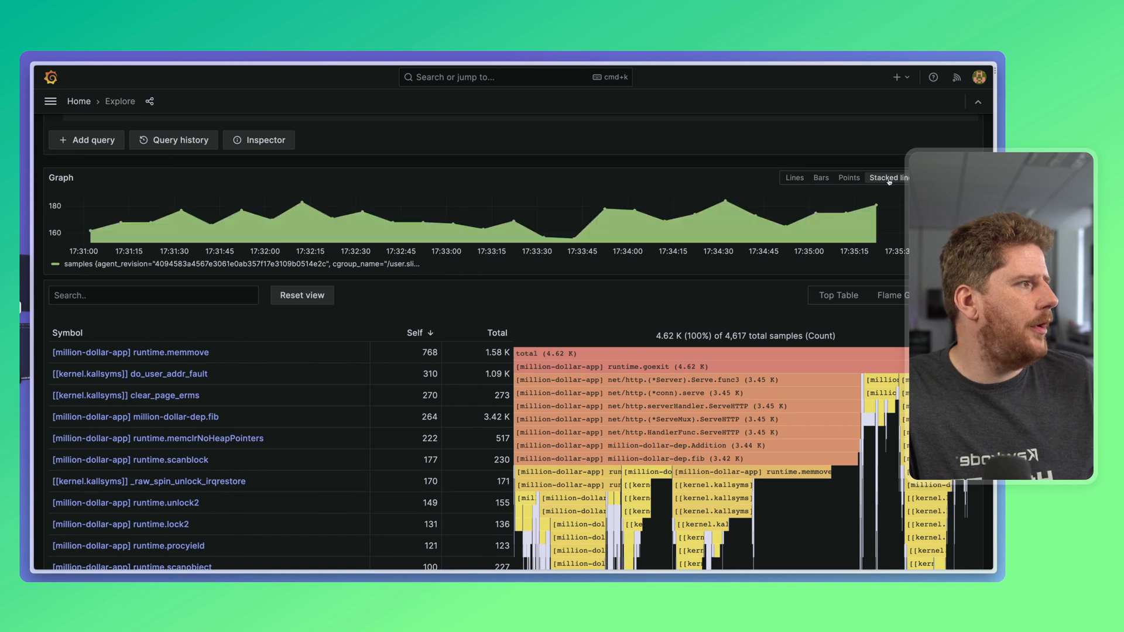
{"action": "left_click", "coordinate": [794, 178]}
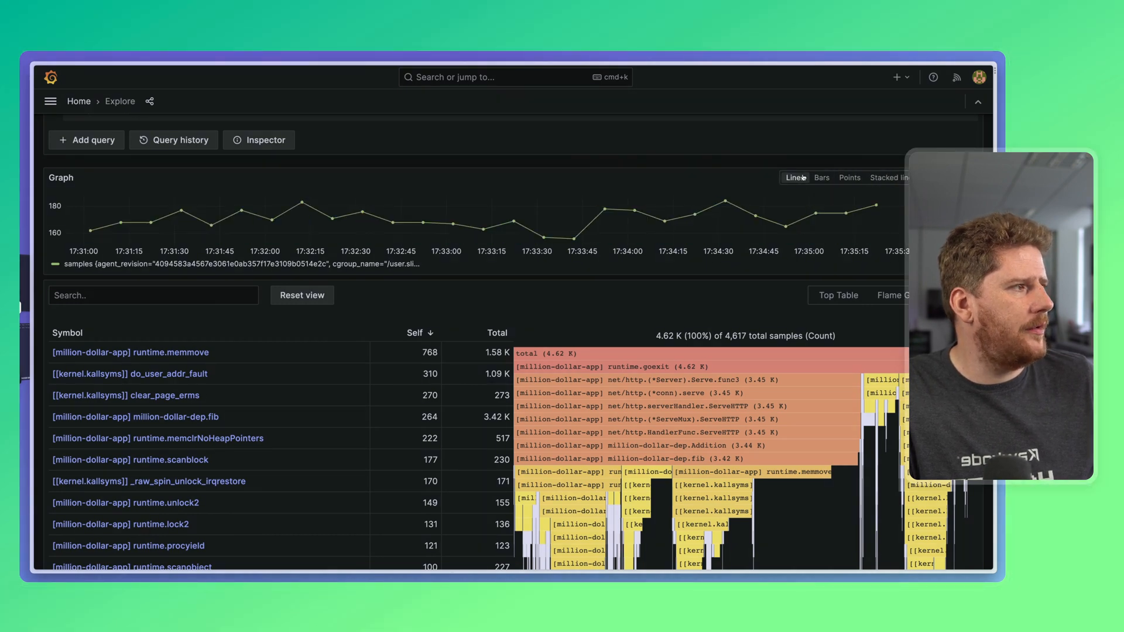
{"action": "mouse_move", "coordinate": [721, 202]}
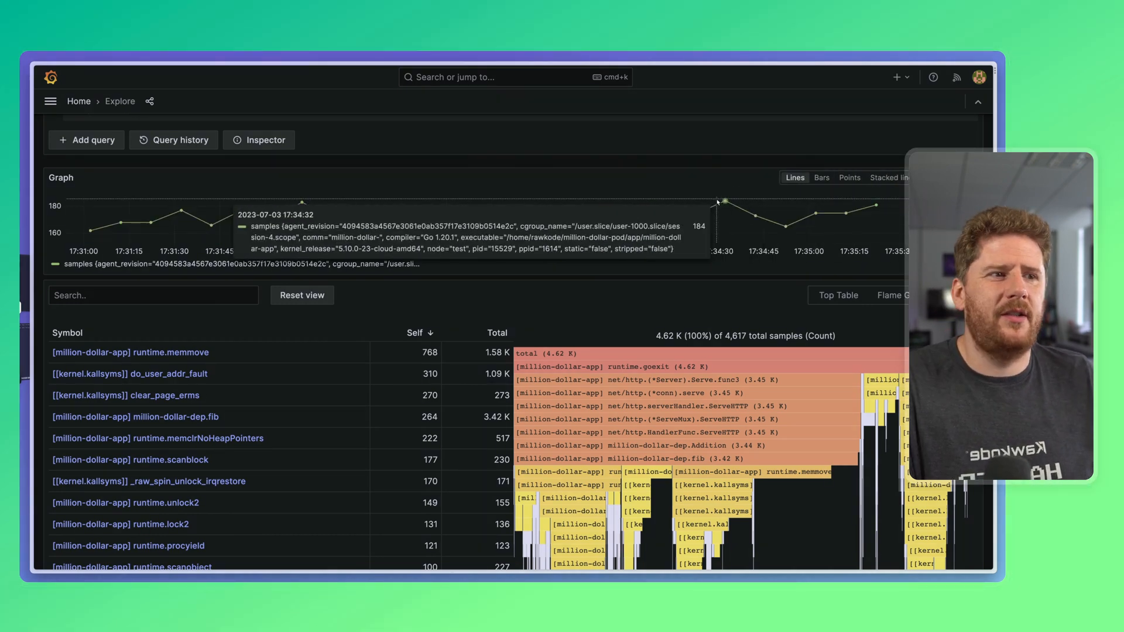
{"action": "mouse_move", "coordinate": [669, 278]}
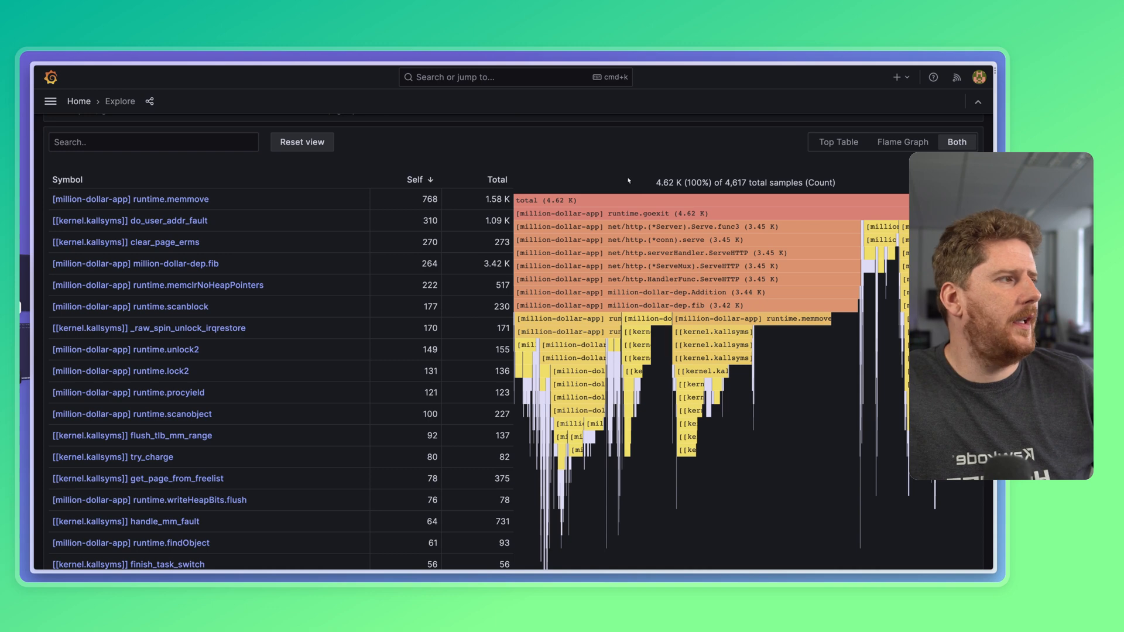
{"action": "left_click", "coordinate": [837, 142]}
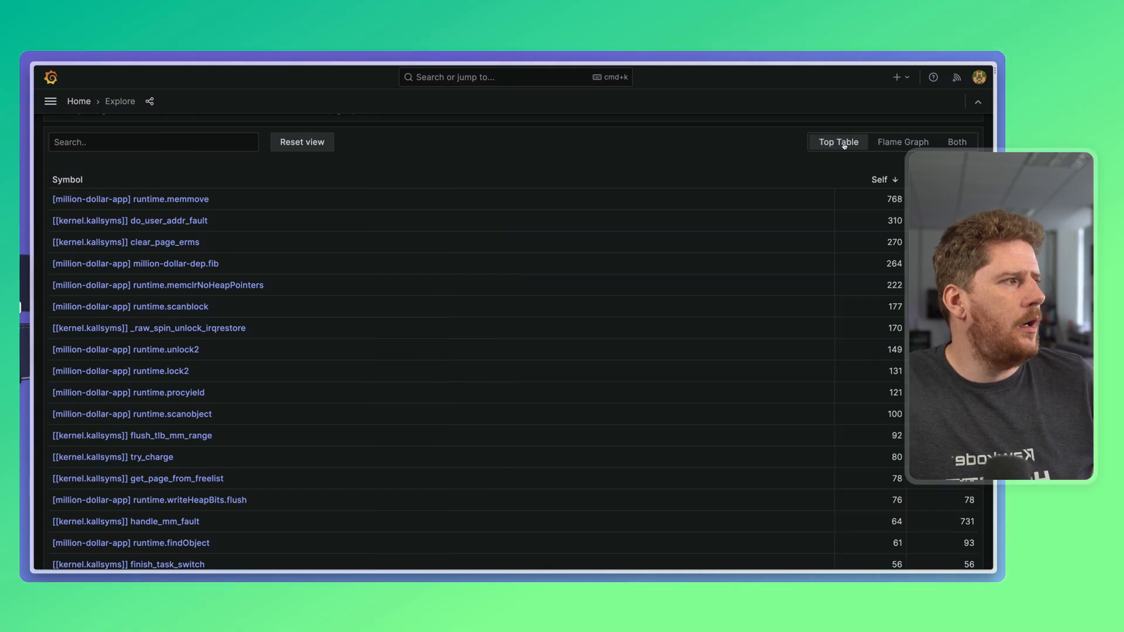
{"action": "left_click", "coordinate": [903, 141]}
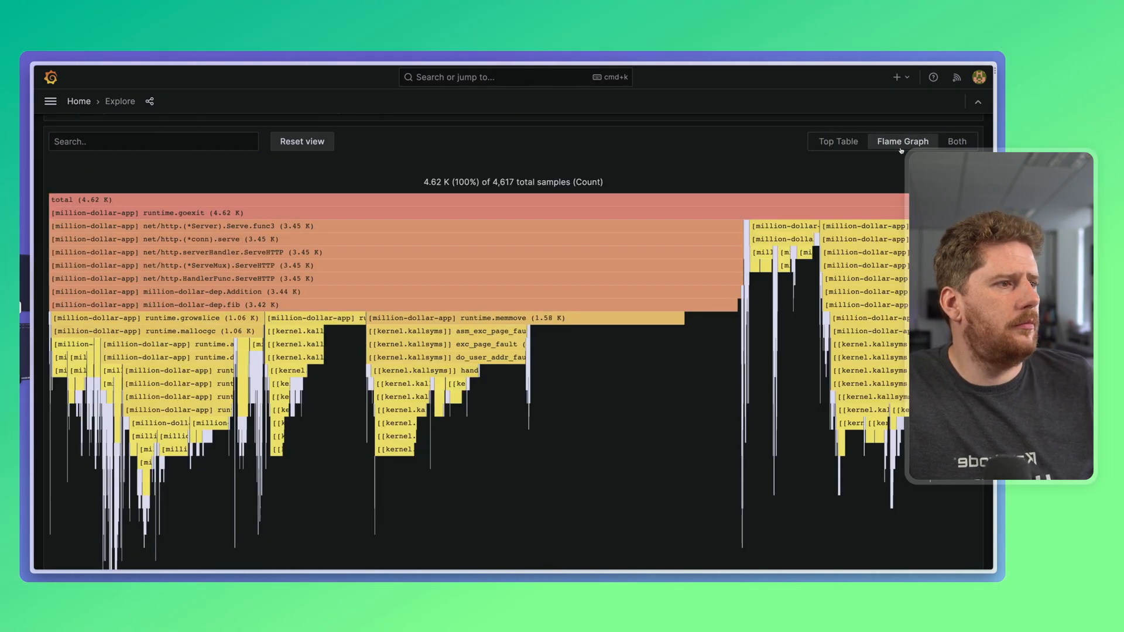
{"action": "left_click", "coordinate": [957, 140]}
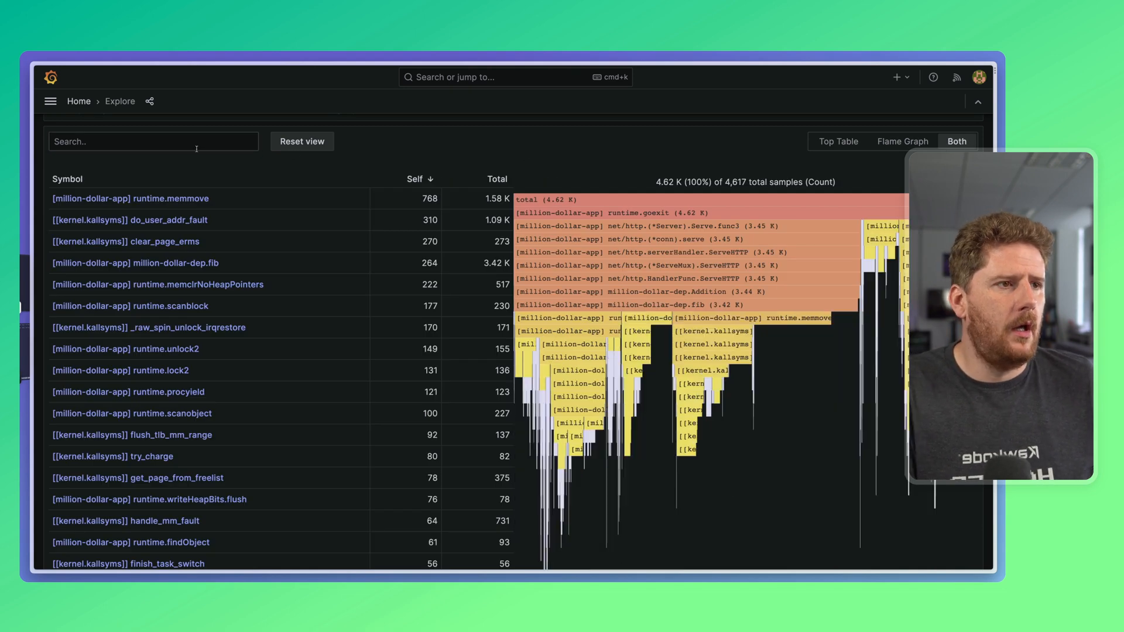
{"action": "left_click", "coordinate": [153, 140]}
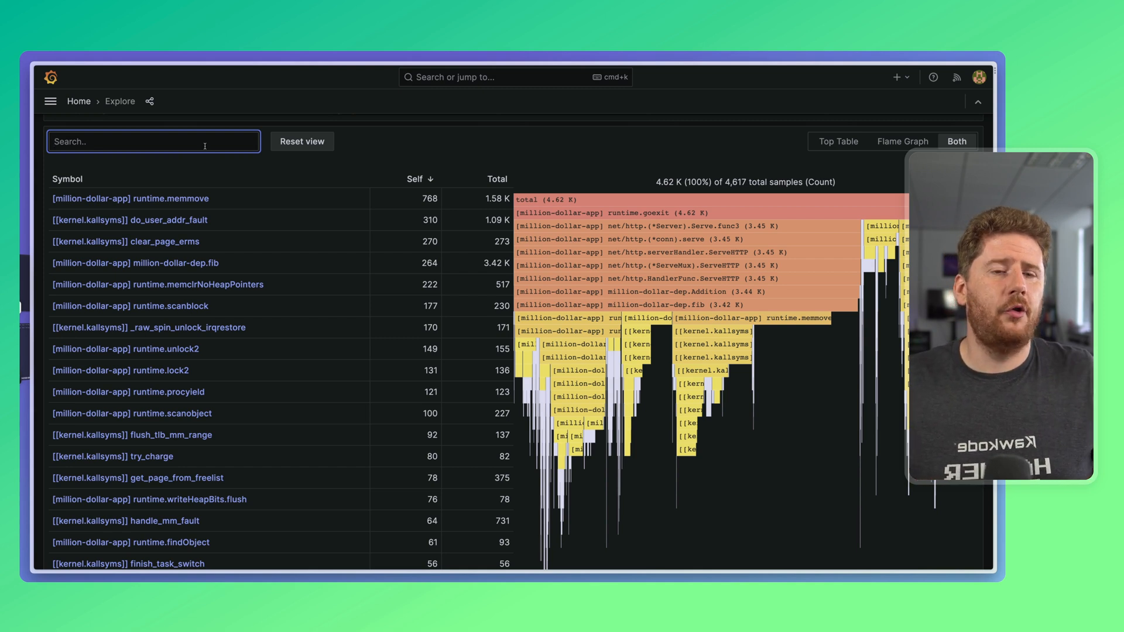
Search the flame graph for Addition to highlight the million-dollar-dep.Addition frame.
{"action": "type", "text": "Ad"}
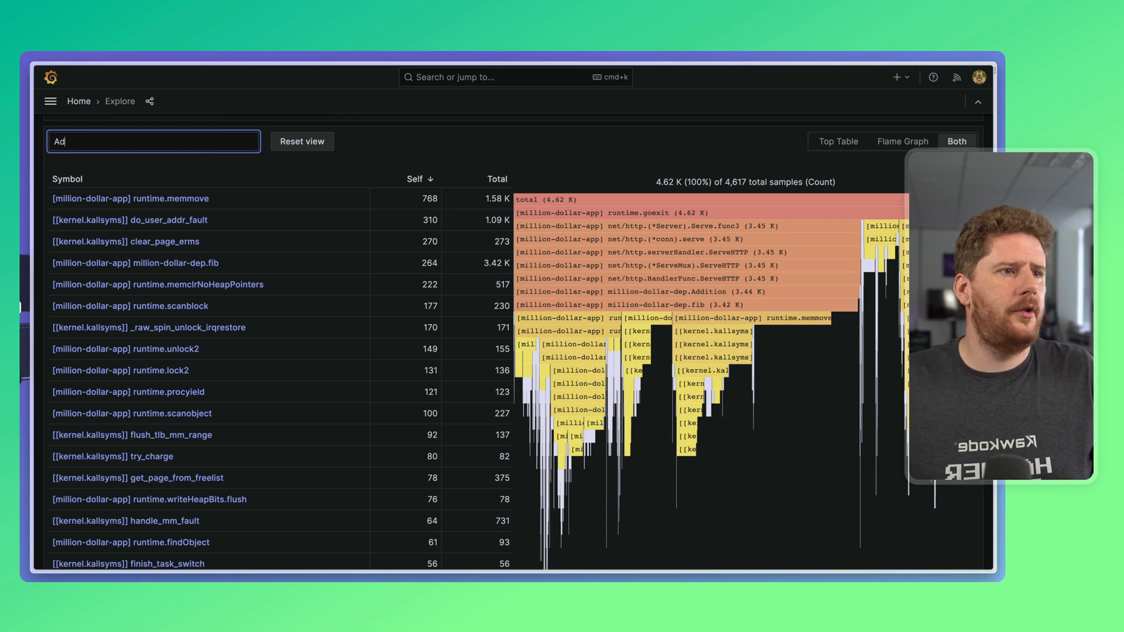
{"action": "type", "text": "Addition"}
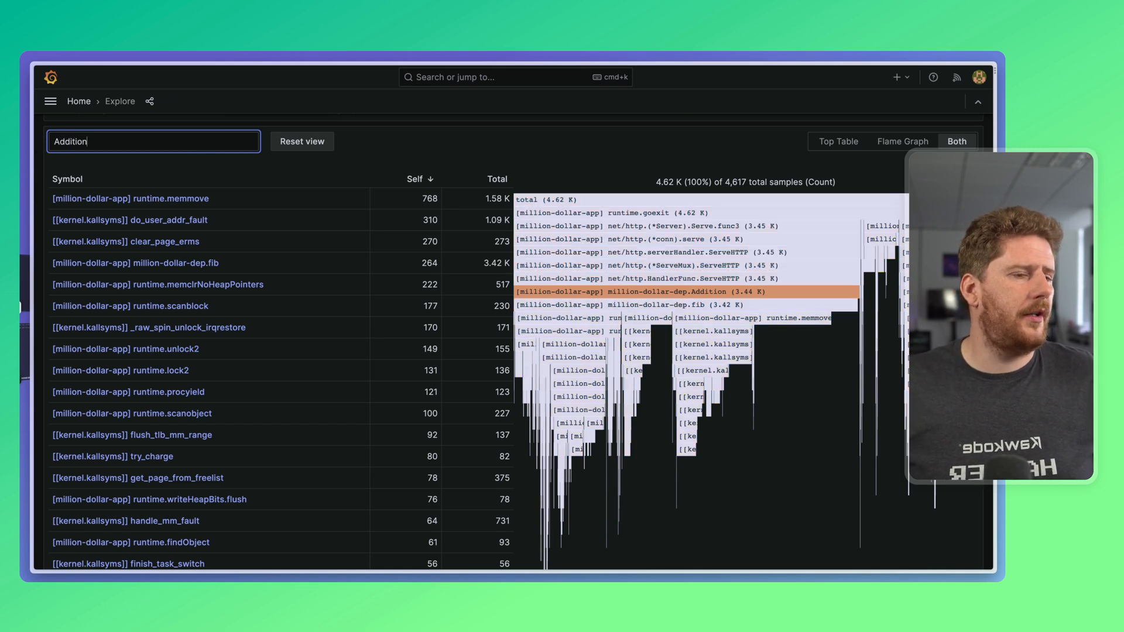
{"action": "mouse_move", "coordinate": [698, 279]}
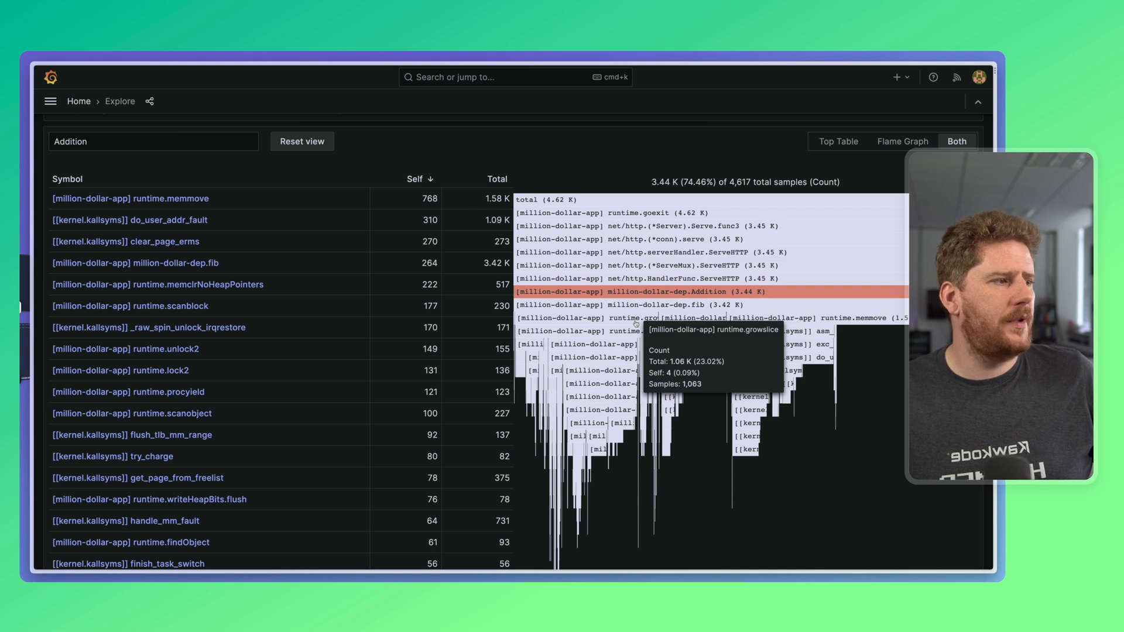
{"action": "mouse_move", "coordinate": [630, 440]}
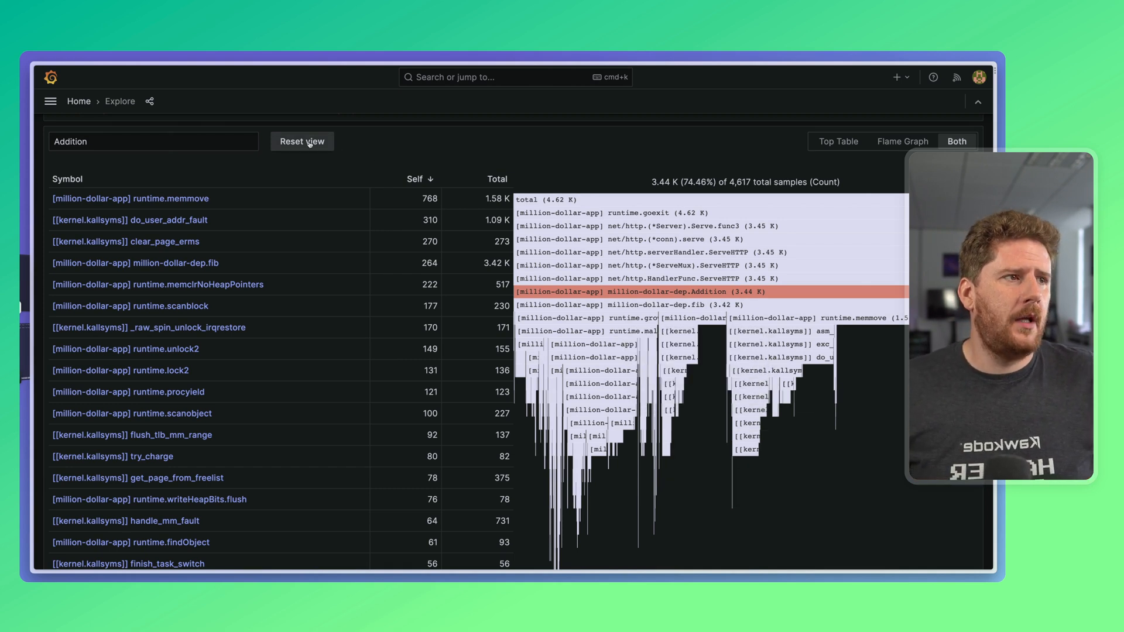
Reset the view to restore the full 4.62K-sample flame graph.
{"action": "left_click", "coordinate": [302, 140]}
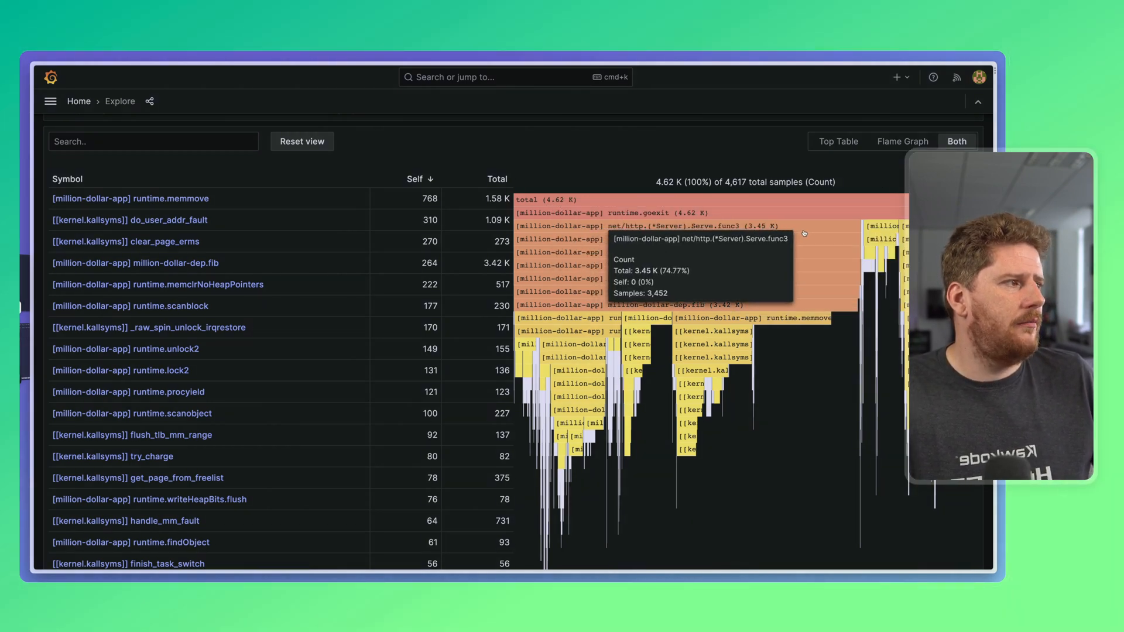
{"action": "mouse_move", "coordinate": [795, 364]}
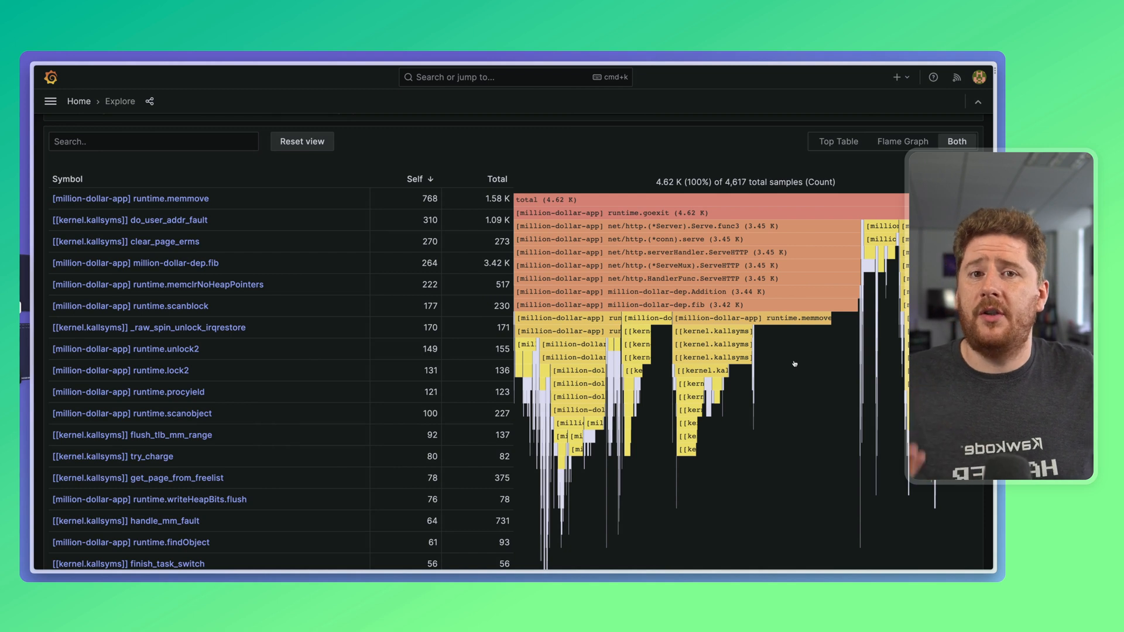
{"action": "mouse_move", "coordinate": [800, 444]}
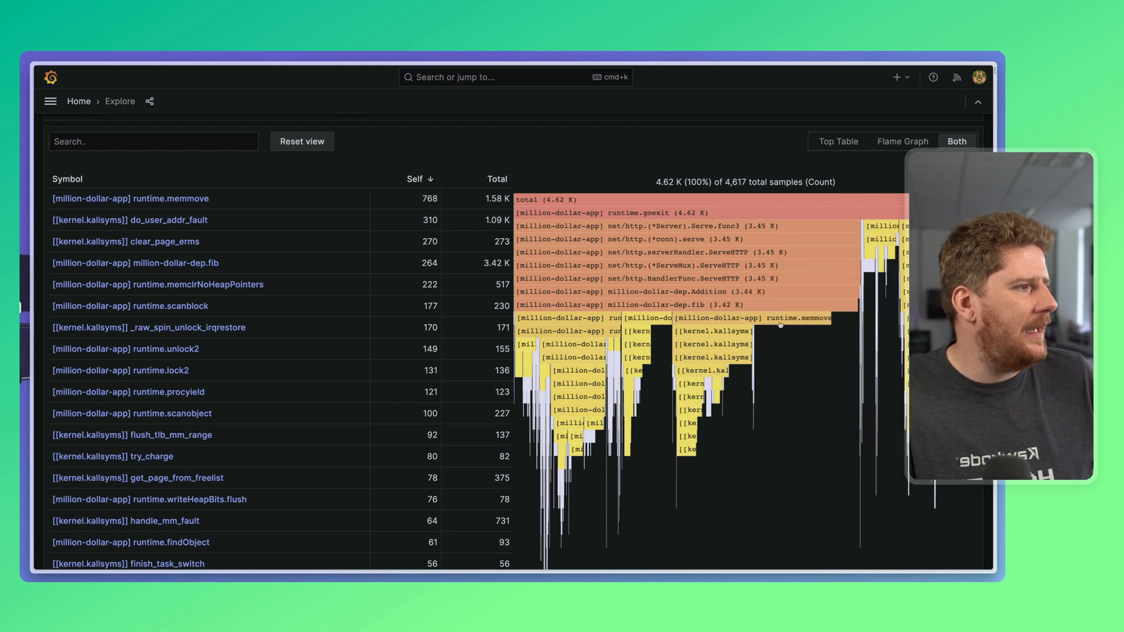
{"action": "mouse_move", "coordinate": [709, 304]}
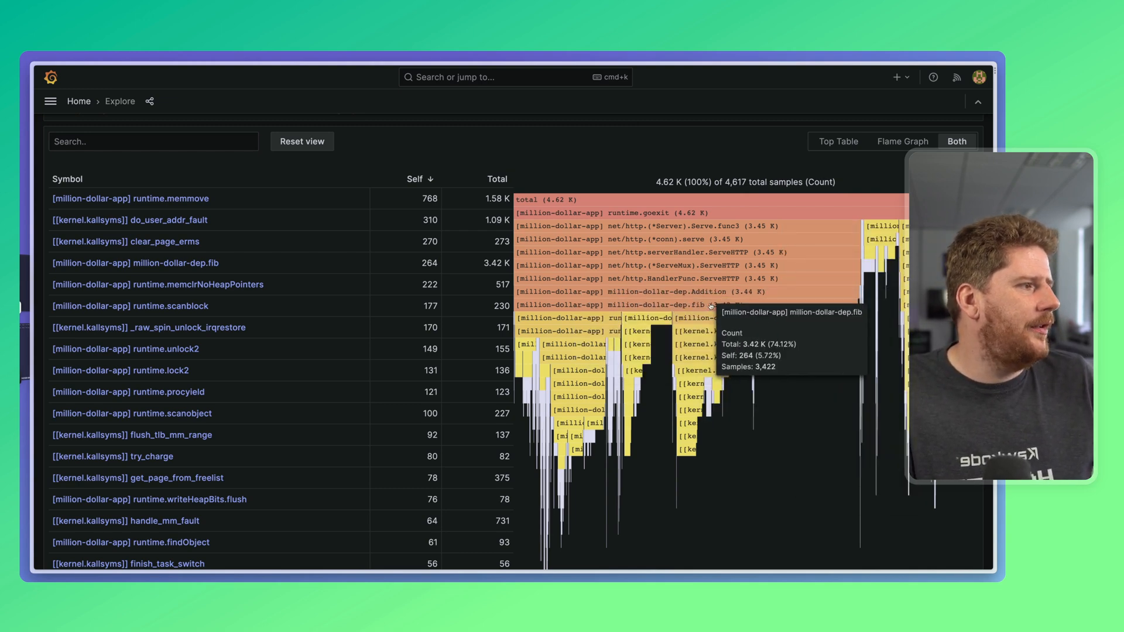
{"action": "mouse_move", "coordinate": [785, 338]}
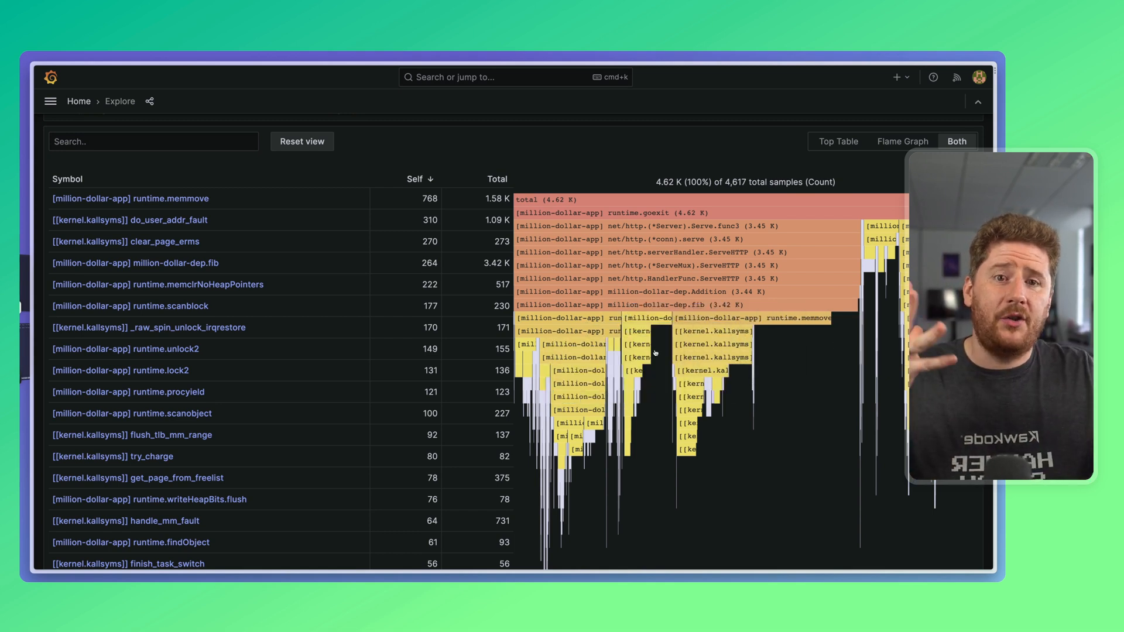
{"action": "mouse_move", "coordinate": [616, 330]}
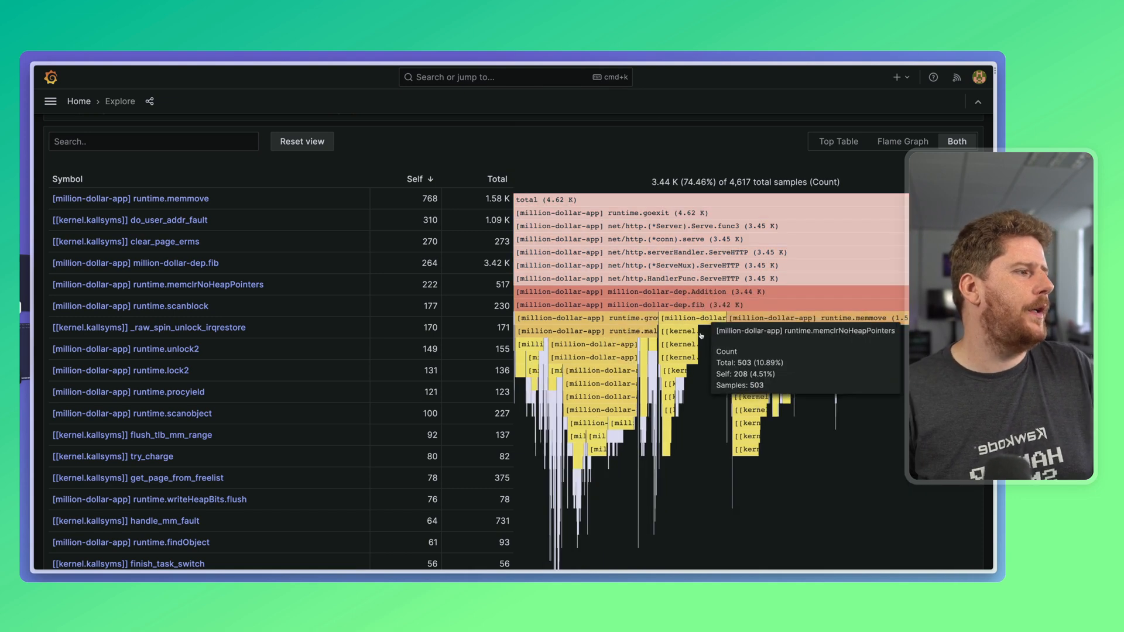
{"action": "mouse_move", "coordinate": [665, 305]}
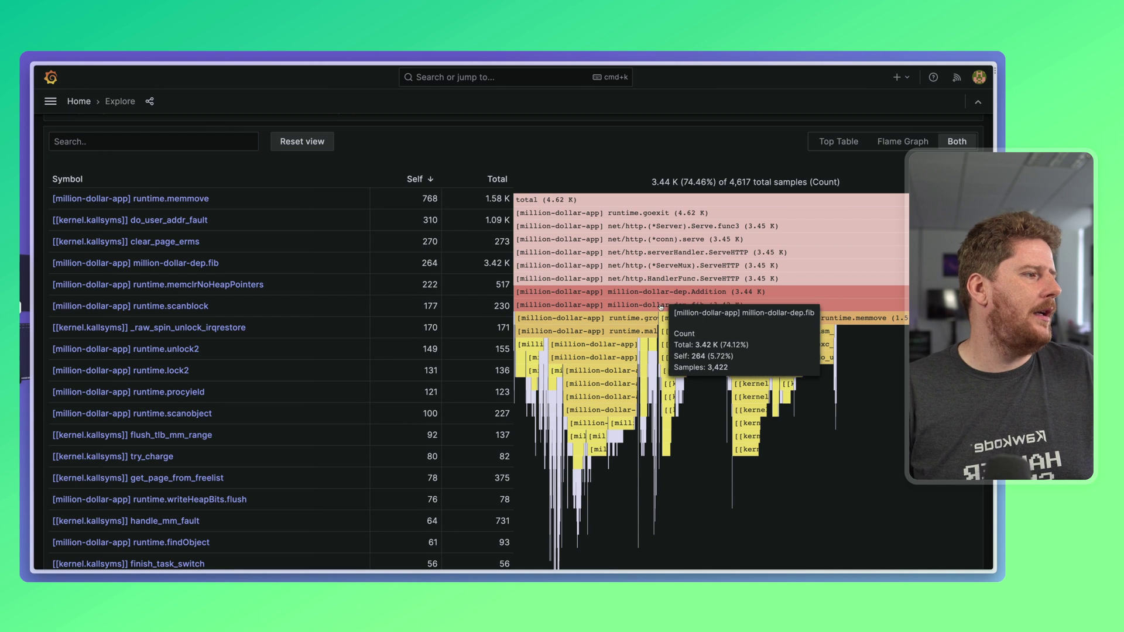